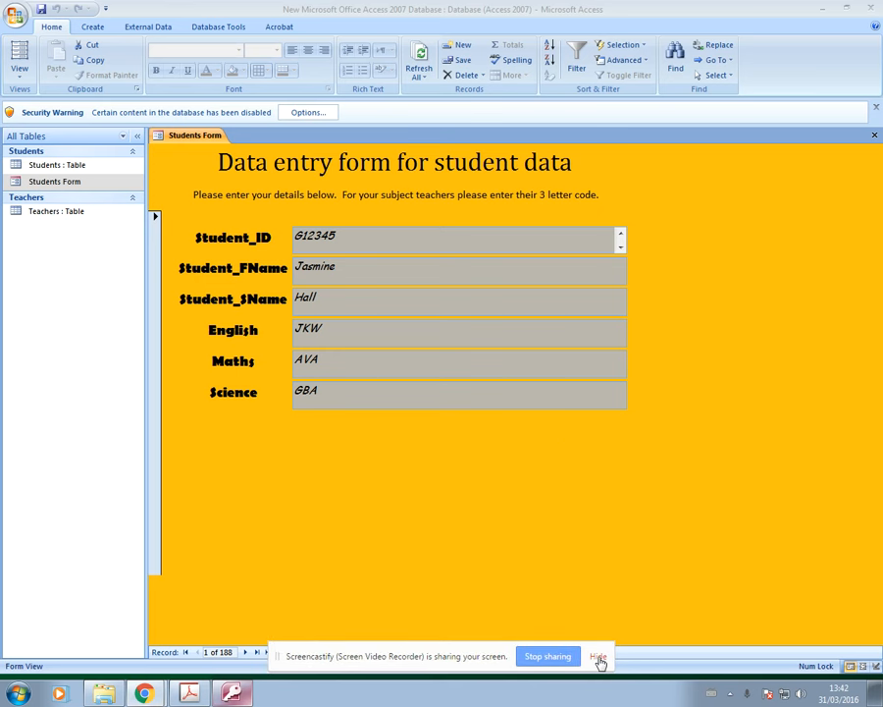
Step: Switch the Students Form into Design View from the View menu
click(579, 654)
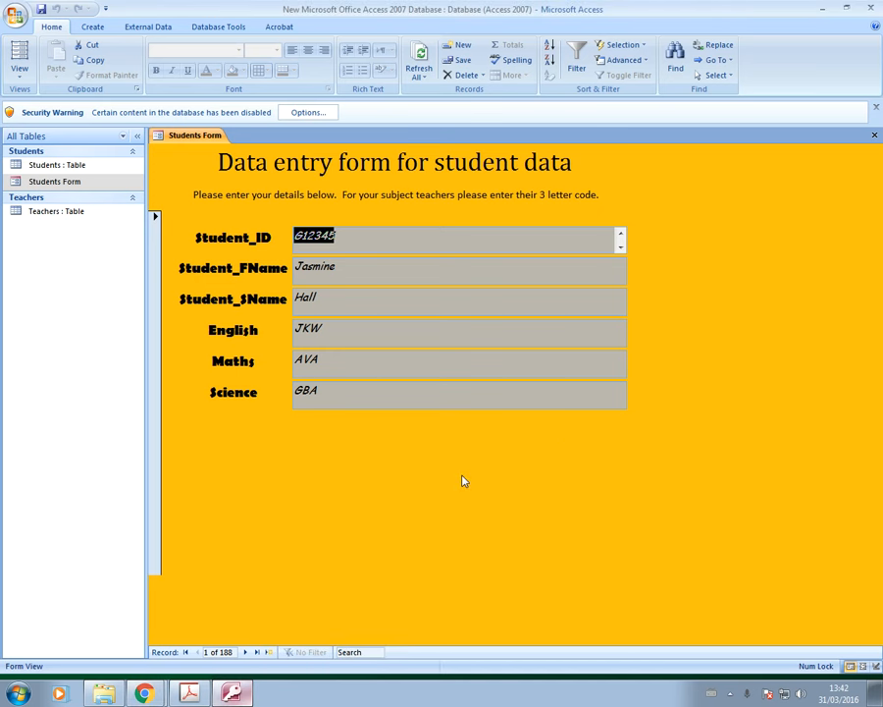
mouse_move(352, 439)
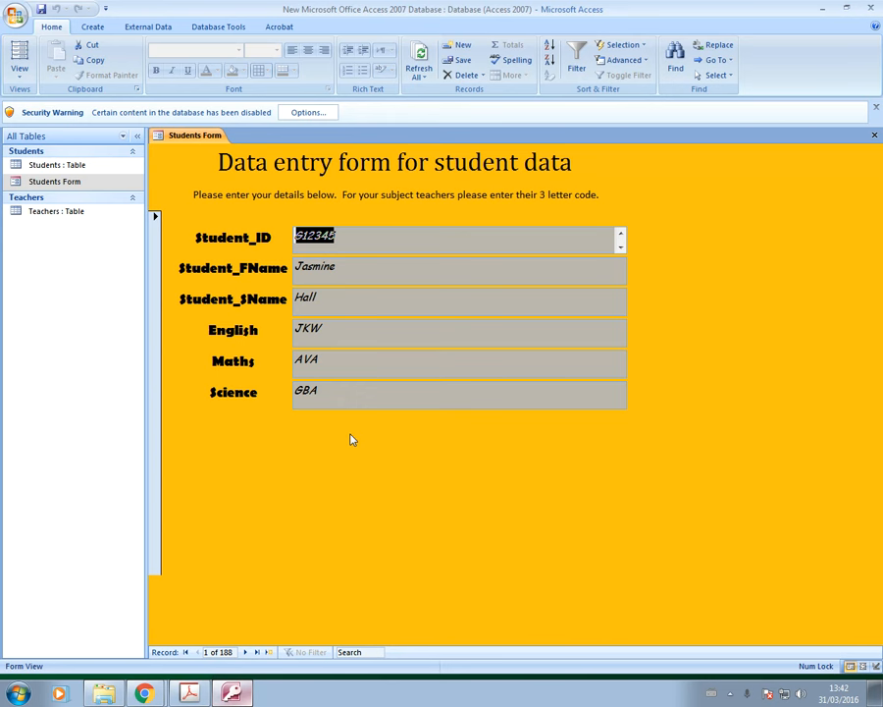
mouse_move(395, 456)
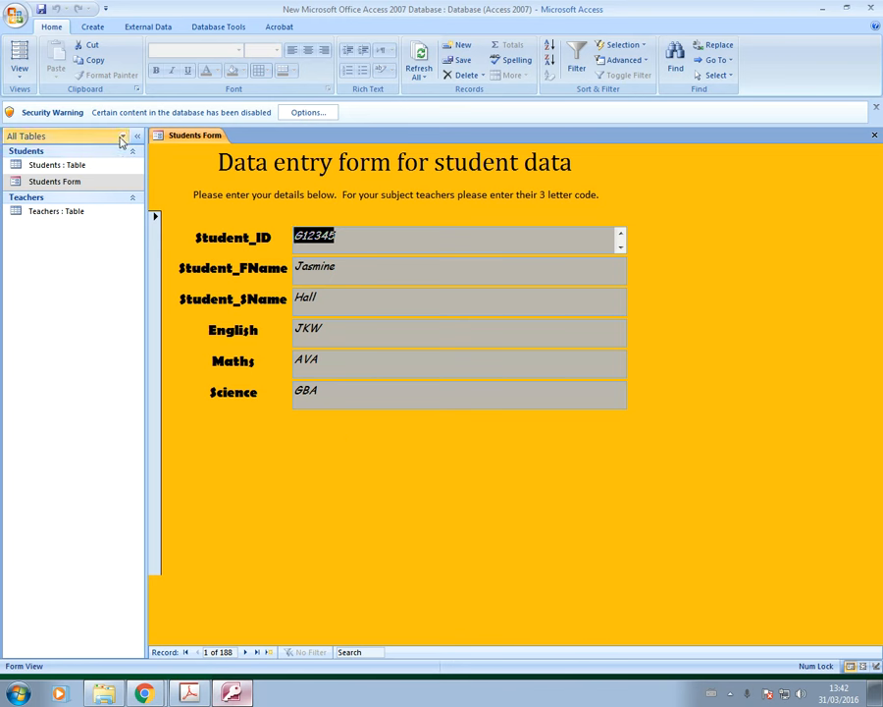
click(18, 54)
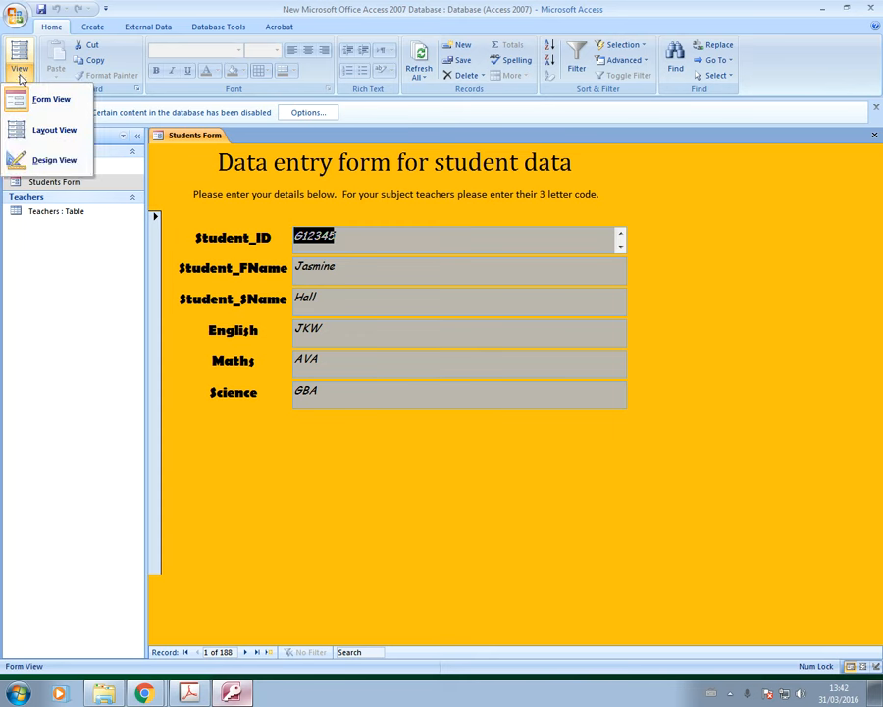
click(54, 159)
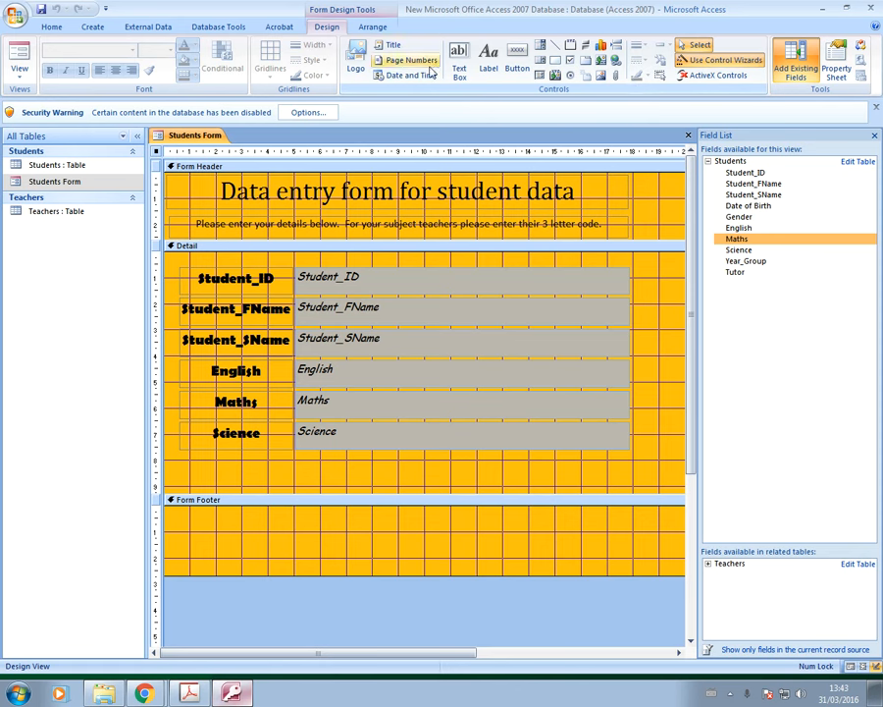
mouse_move(587, 97)
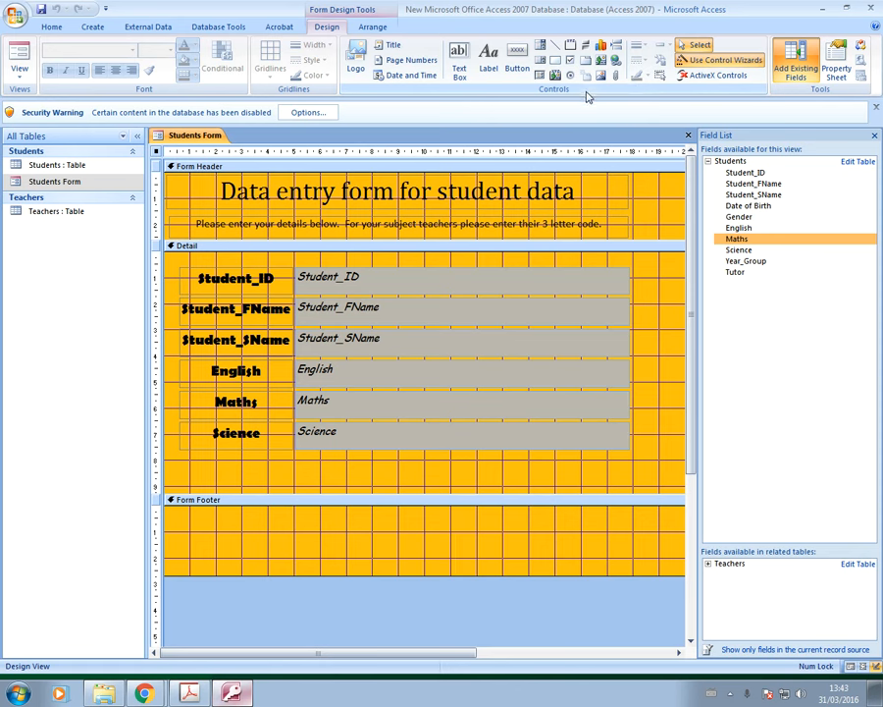
mouse_move(586, 89)
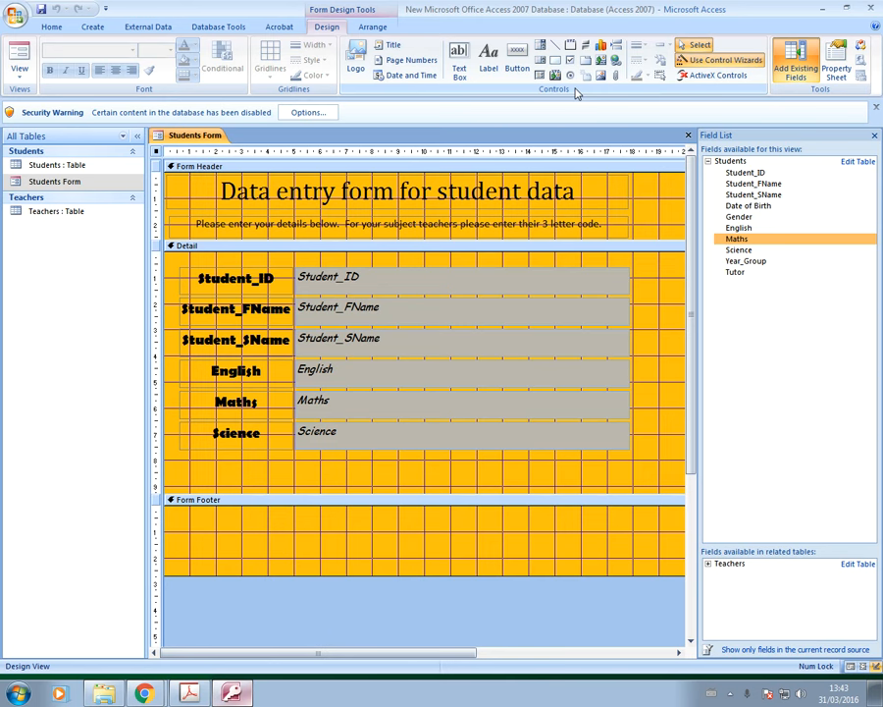
mouse_move(386, 471)
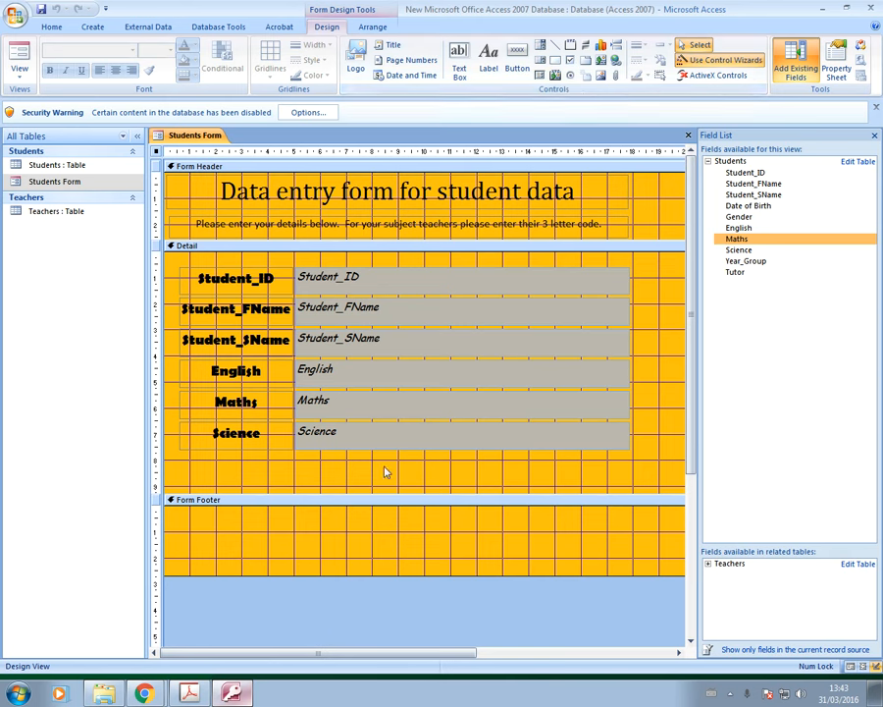
mouse_move(440, 494)
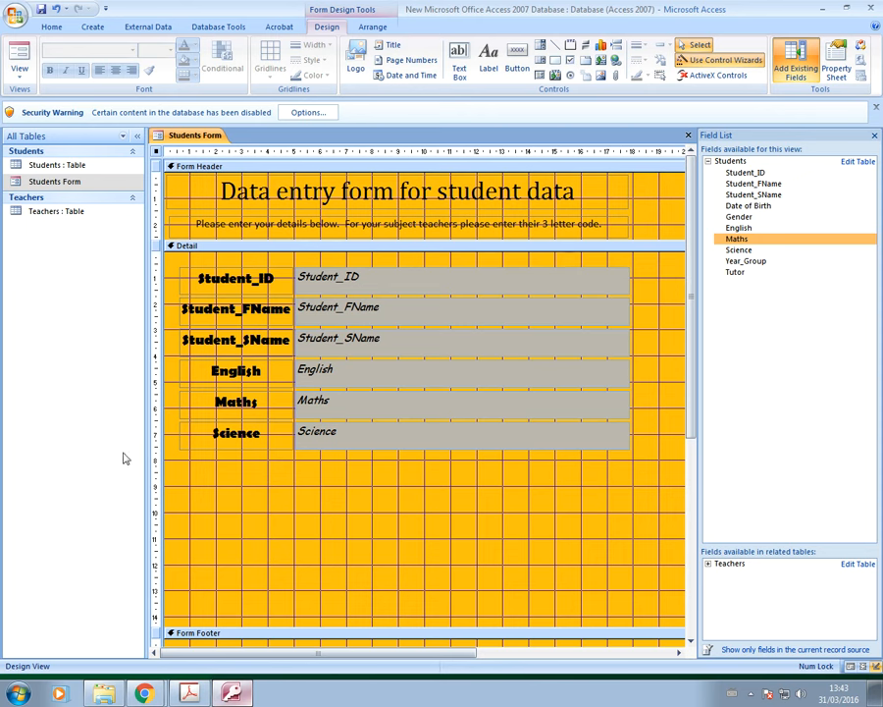
mouse_move(755, 95)
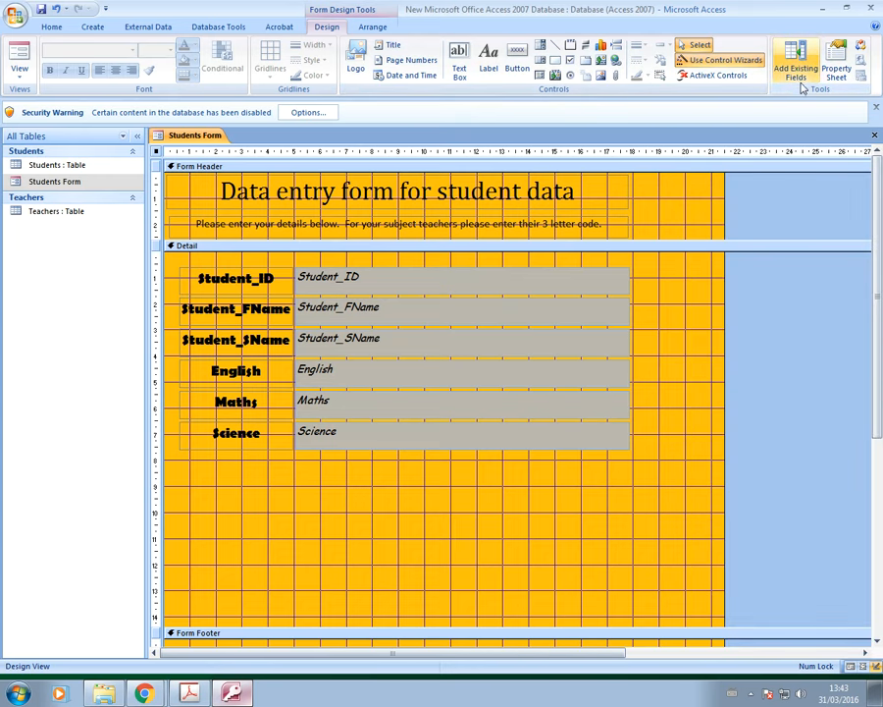
mouse_move(796, 59)
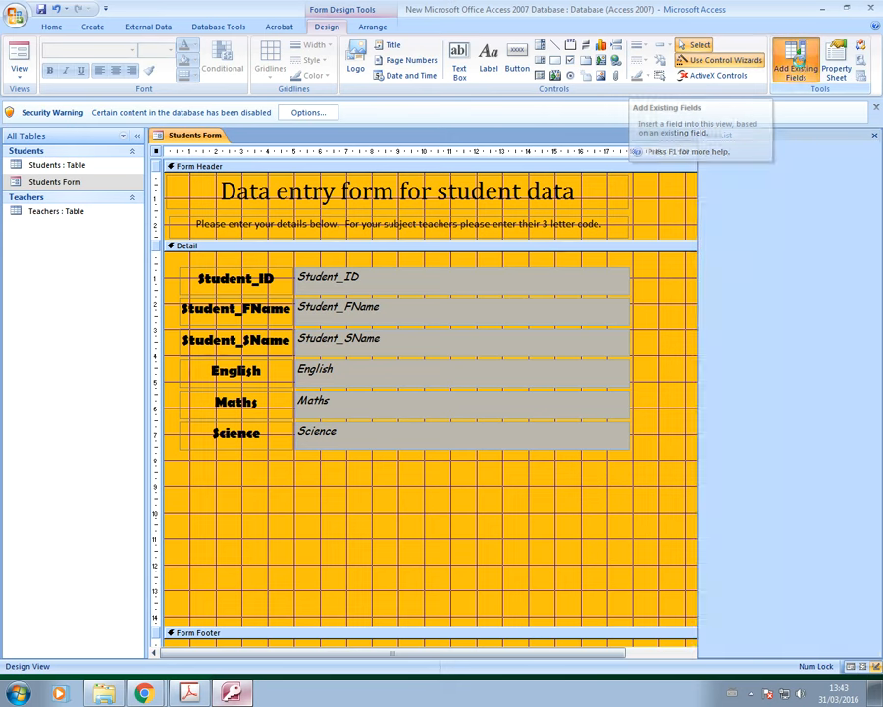
click(784, 57)
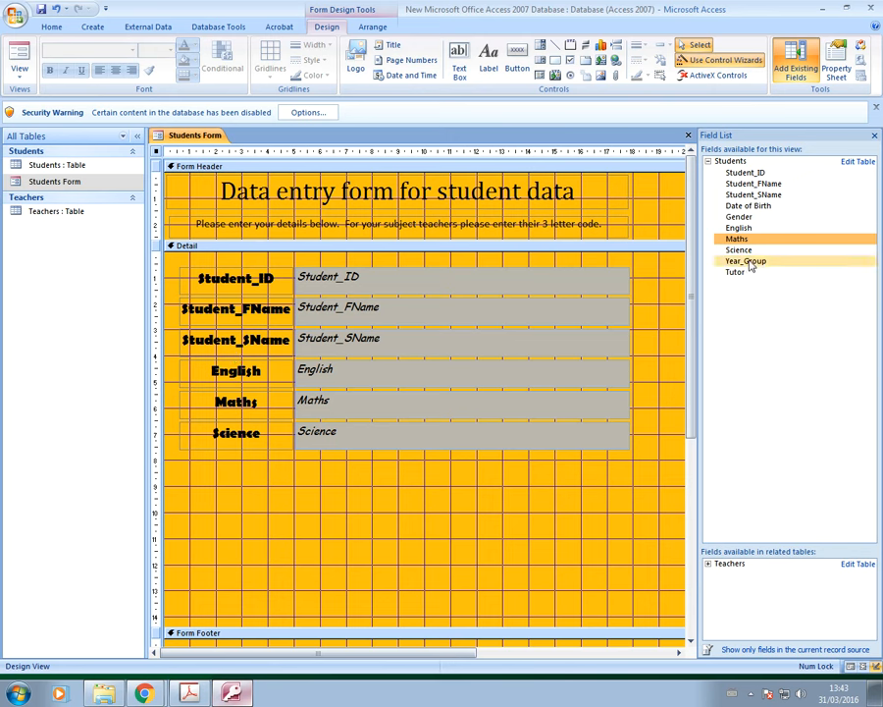
click(737, 273)
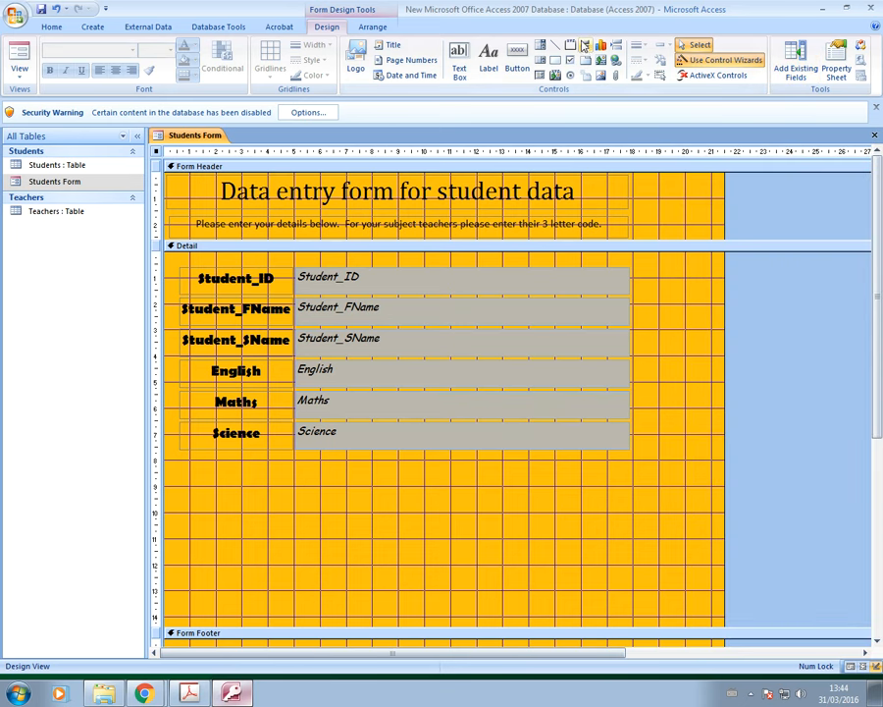
mouse_move(571, 76)
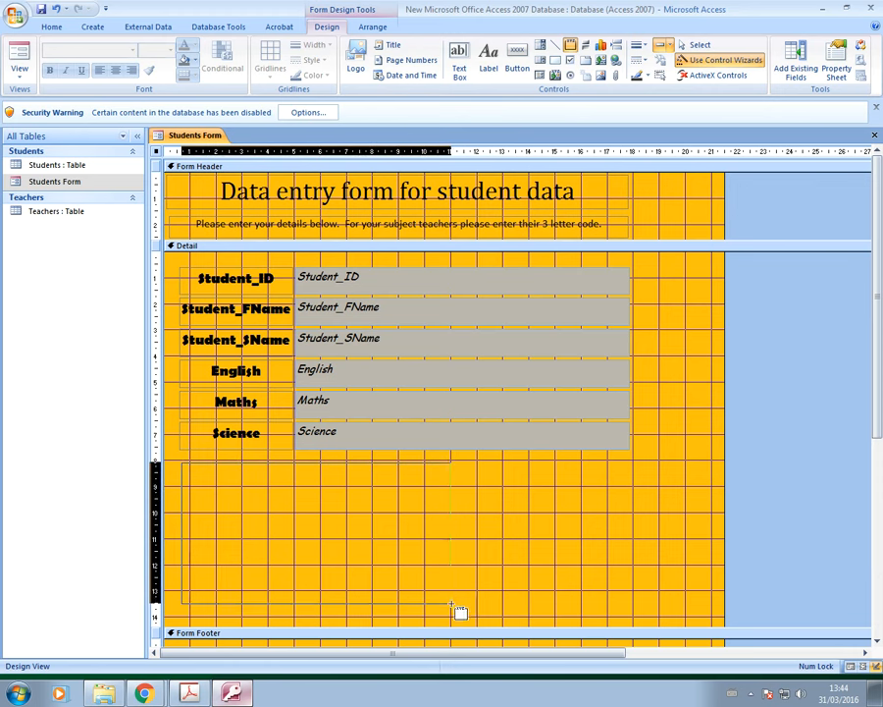
Step: Draw the option group frame in the Detail section below the Science field
drag(186, 457, 451, 618)
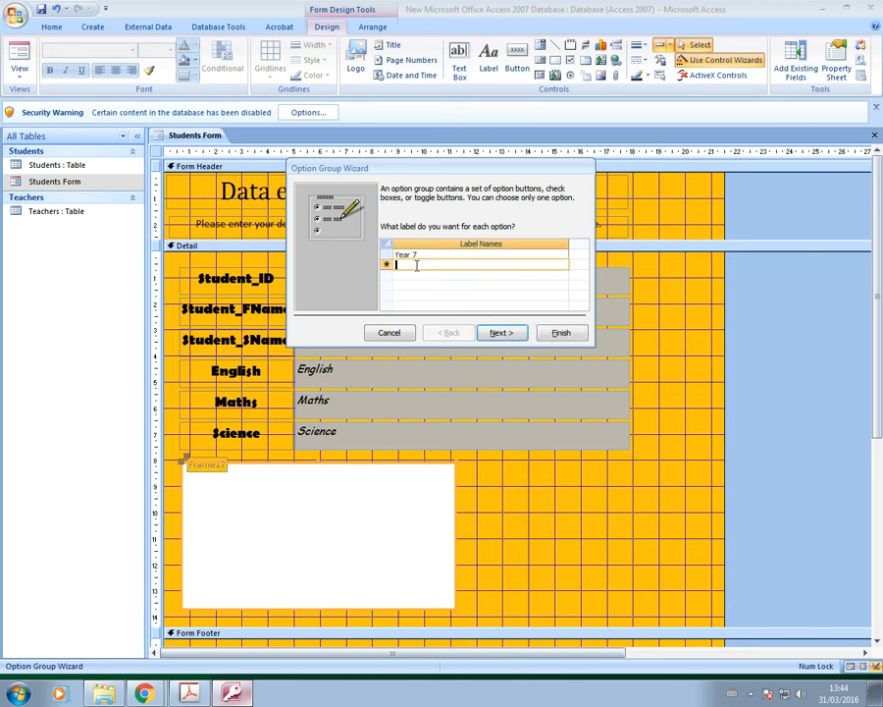
Step: Enter the option labels Year 8, Year 9, Year 10 and Year 11 after Year 7
text(Year 1)
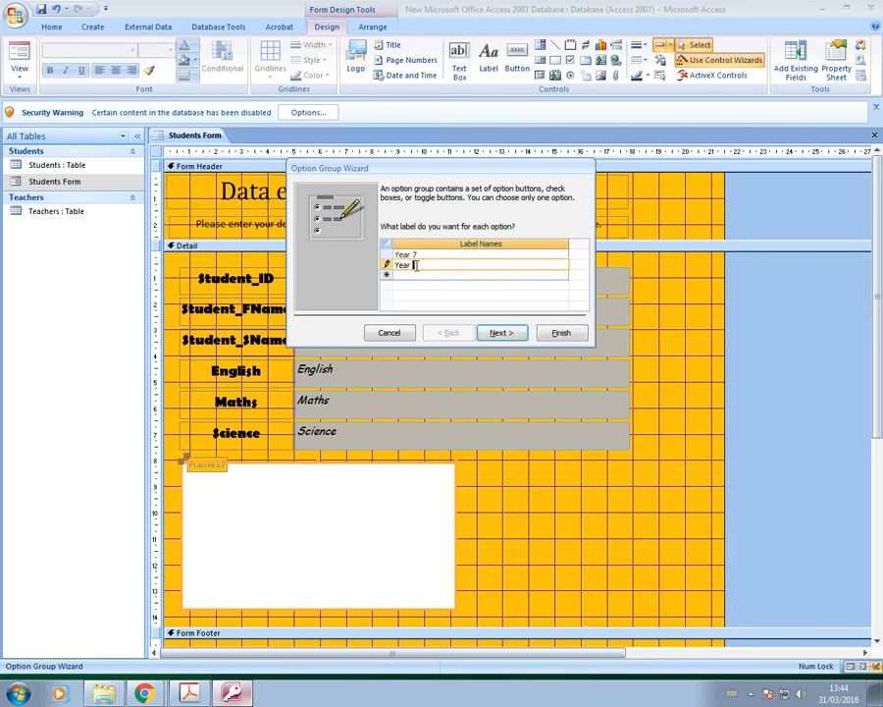
text(Year 8)
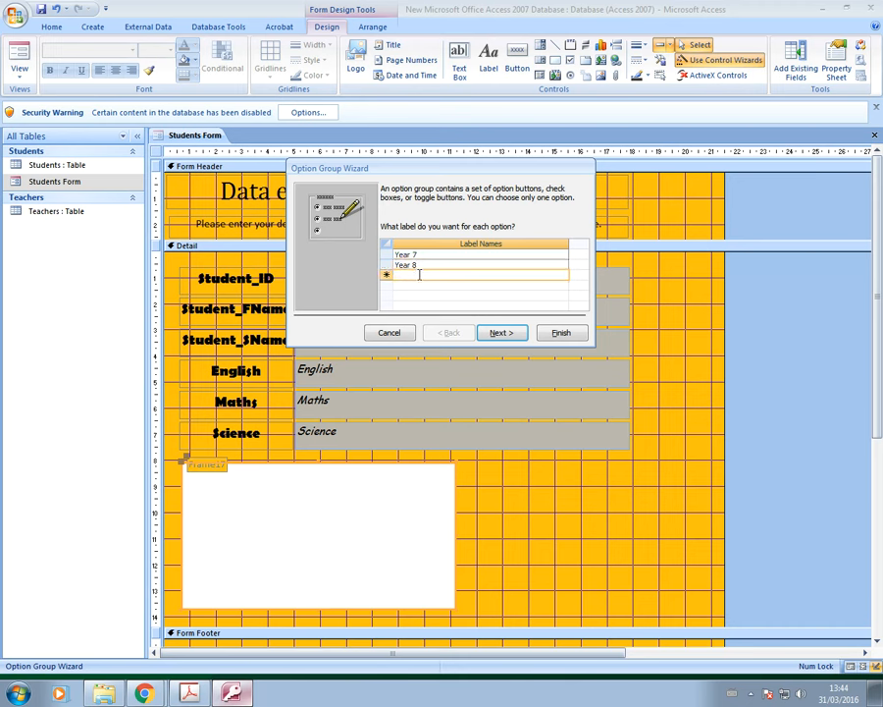
text(Year 9)
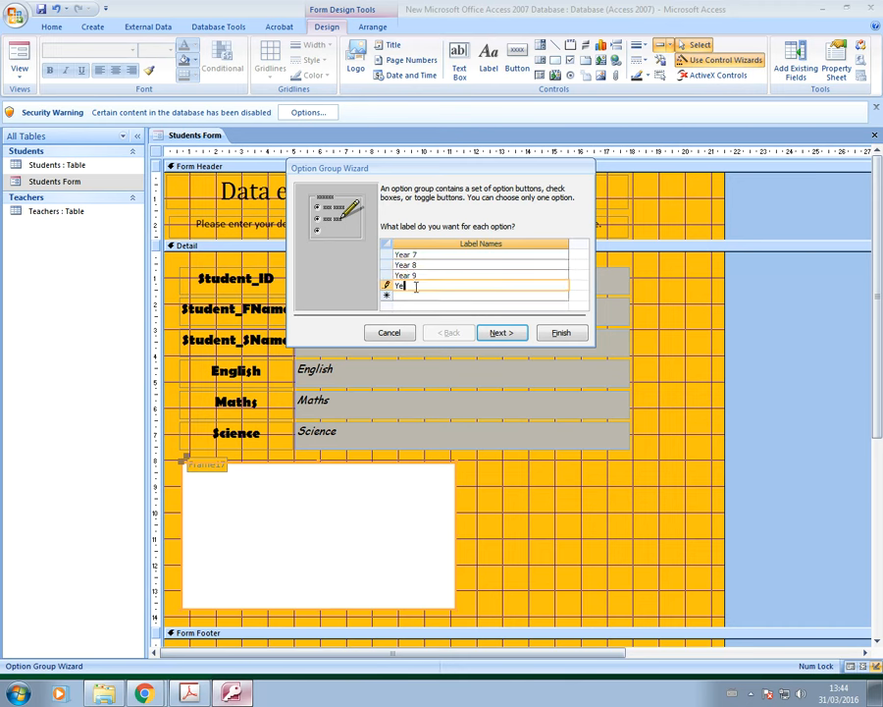
text(Year 10)
click(480, 296)
text(Year 11)
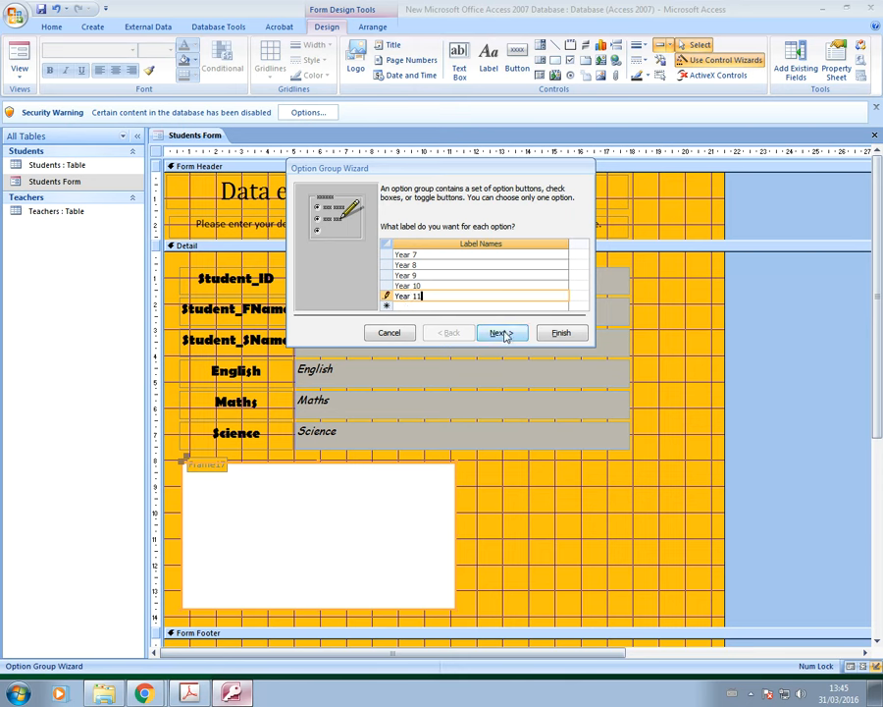
Step: Add the last label and correct it to read 'No year group selected'
click(500, 333)
text(N)
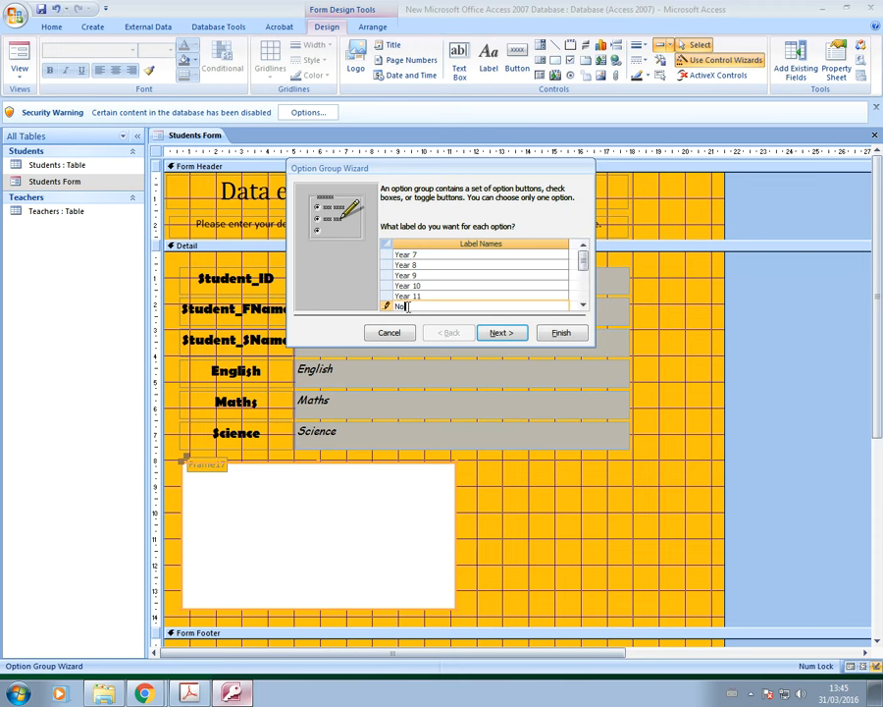
text(option)
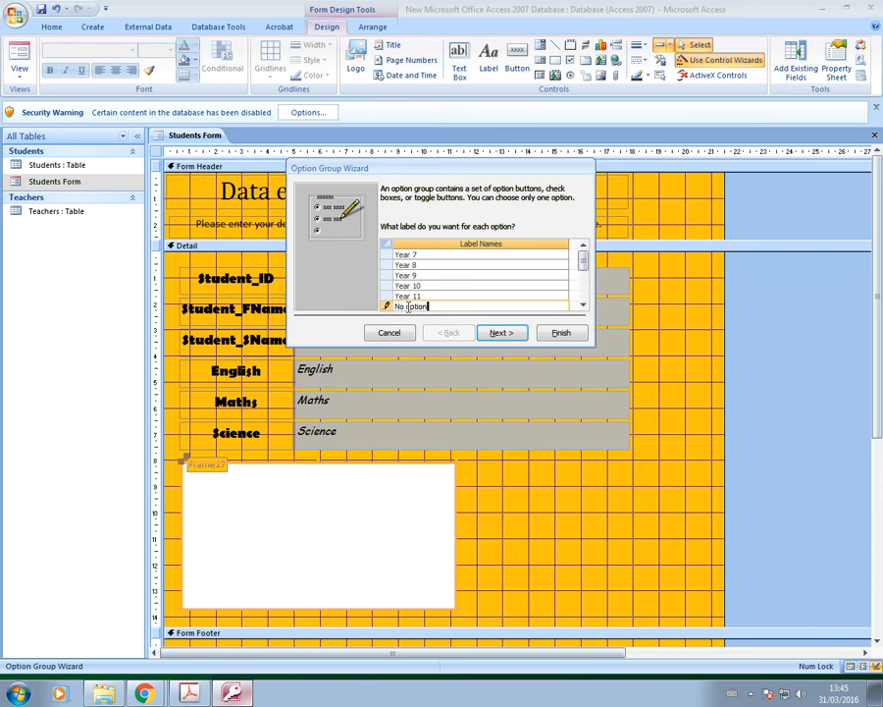
text(selected)
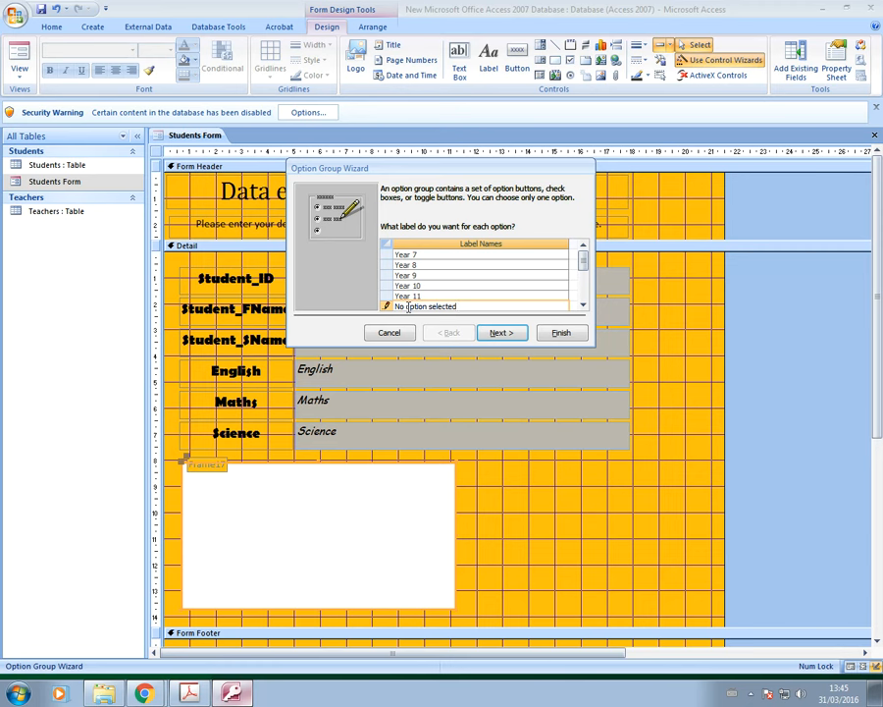
click(415, 306)
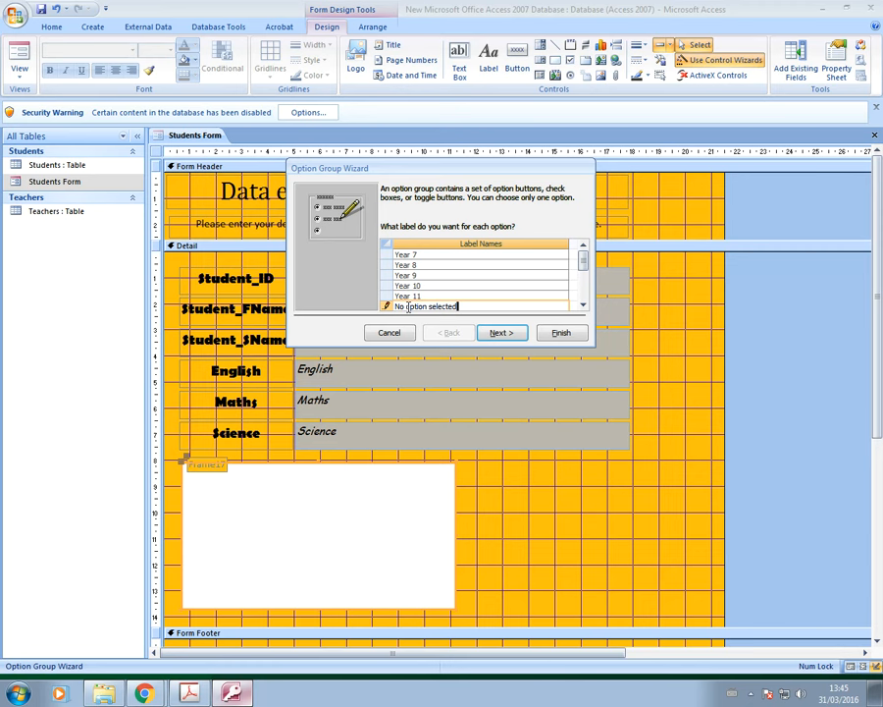
mouse_move(443, 324)
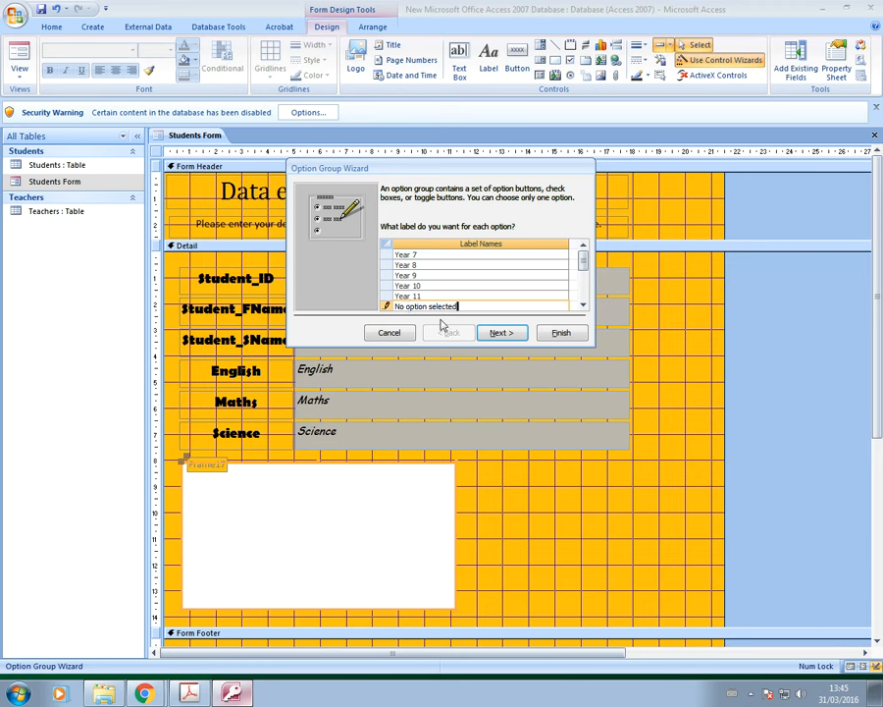
double_click(420, 306)
text(year grou)
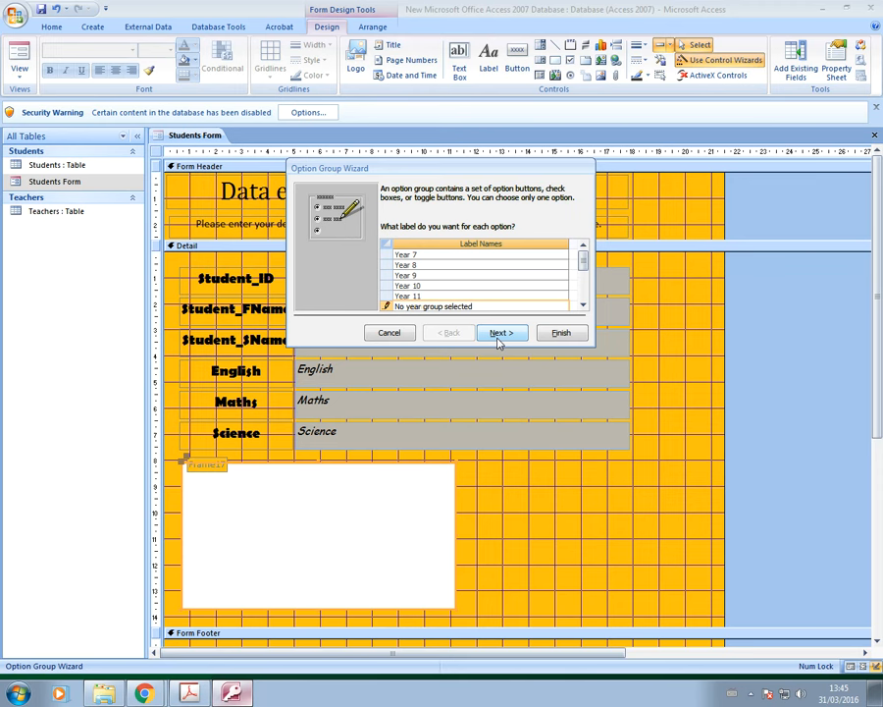
Step: Choose 'No year group selected' from the dropdown as the default choice
click(501, 332)
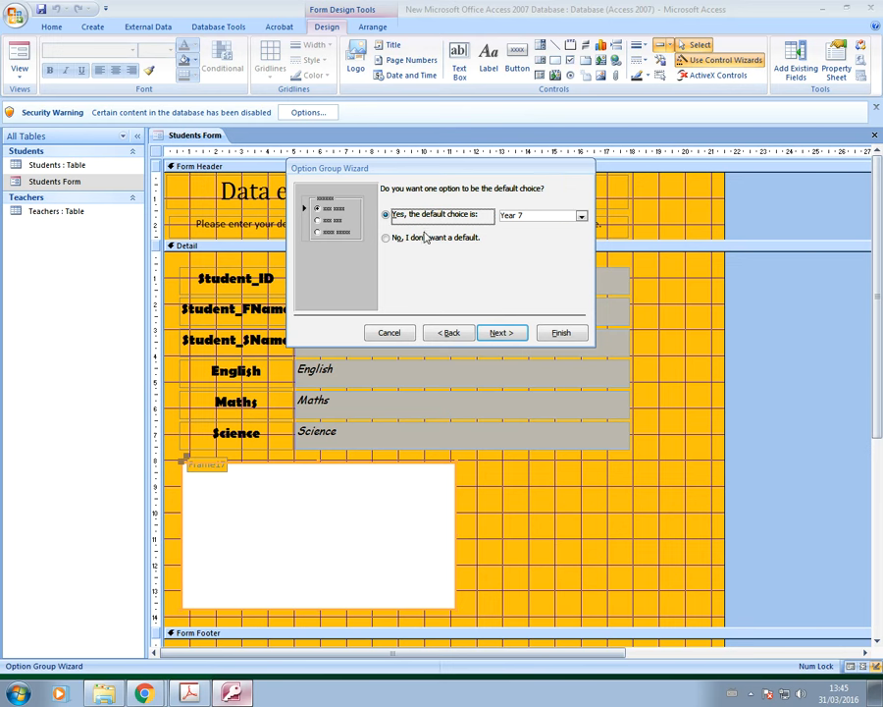
click(581, 215)
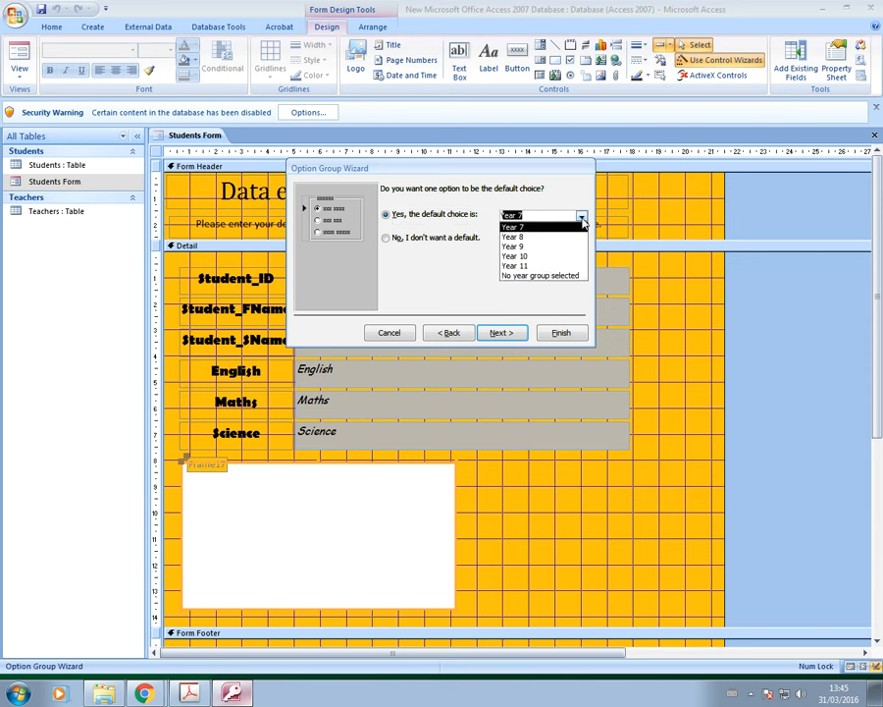
click(543, 275)
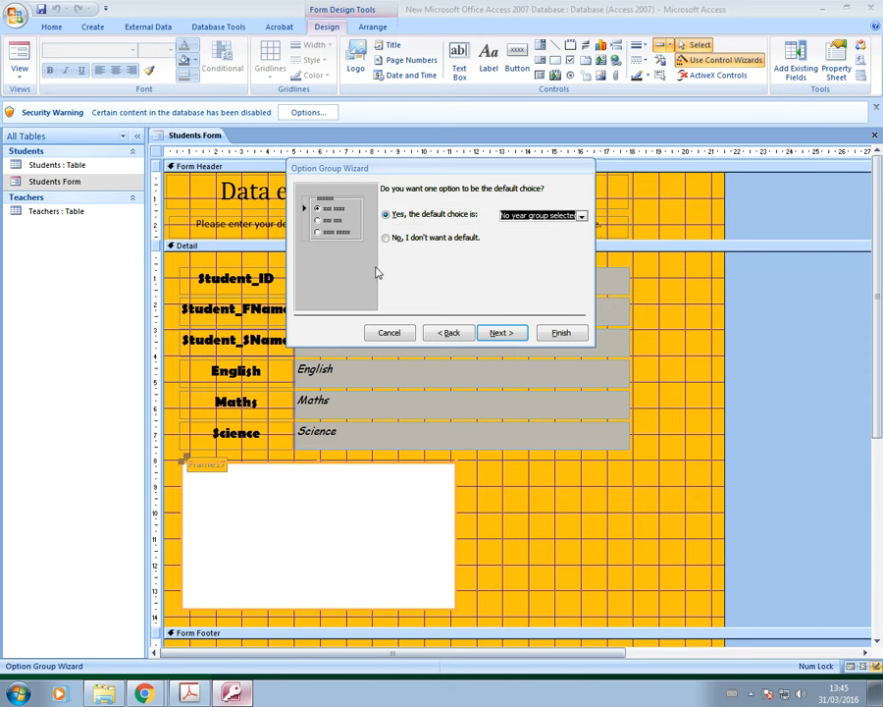
mouse_move(533, 264)
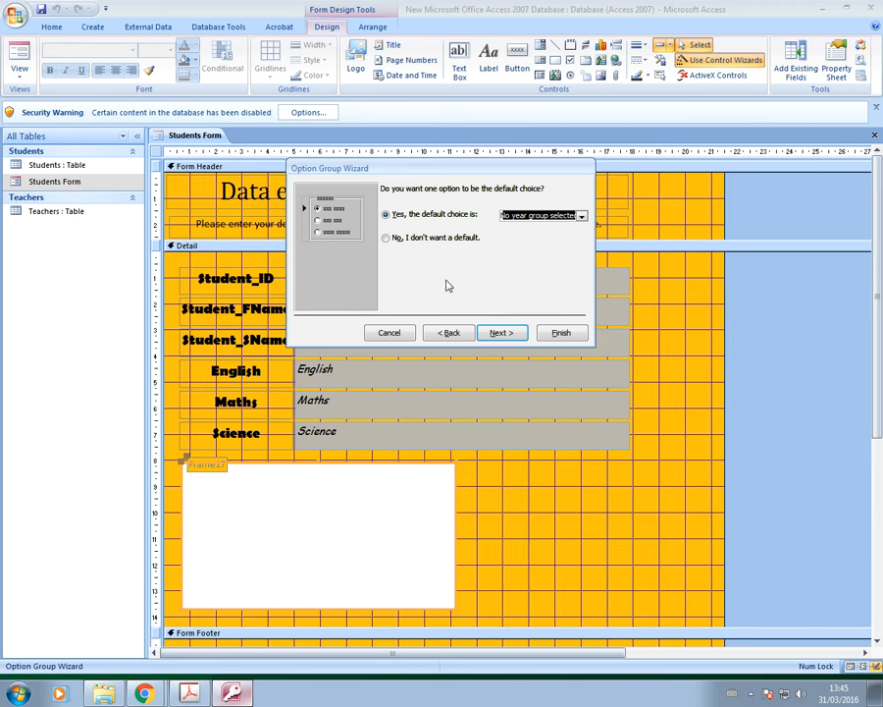
mouse_move(496, 231)
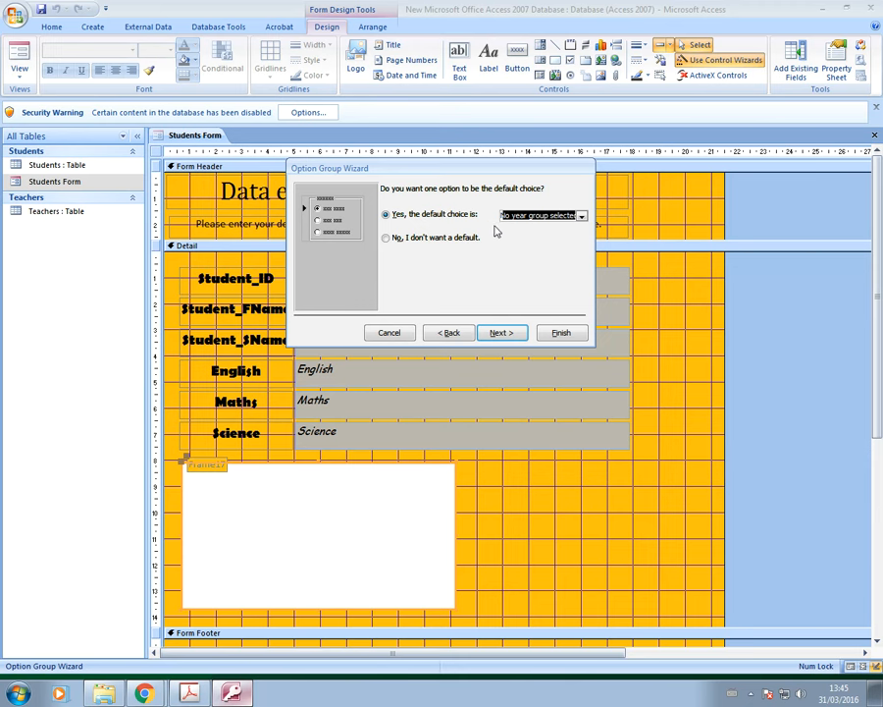
mouse_move(503, 273)
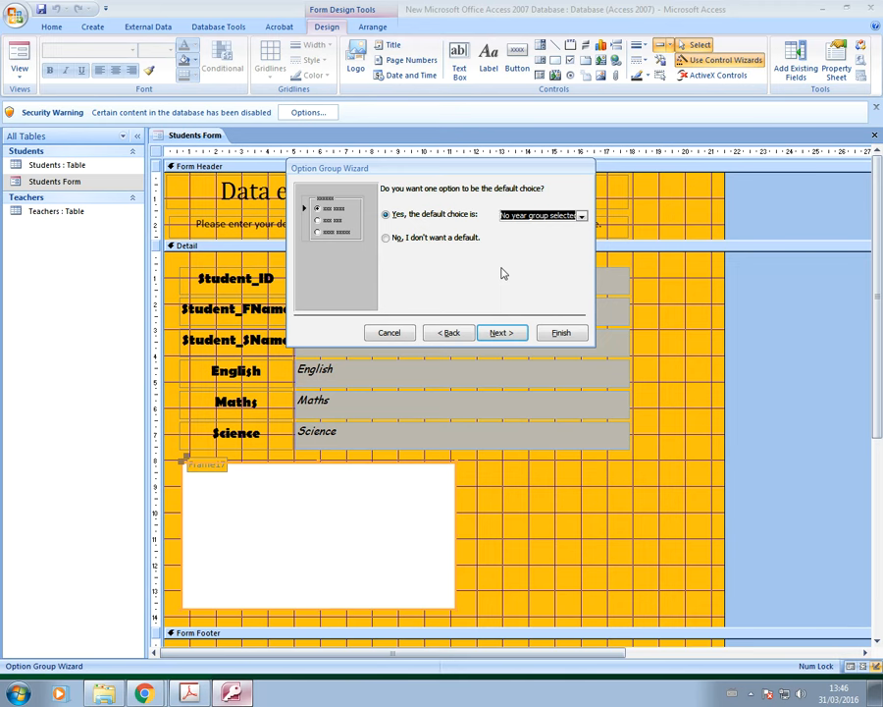
mouse_move(573, 297)
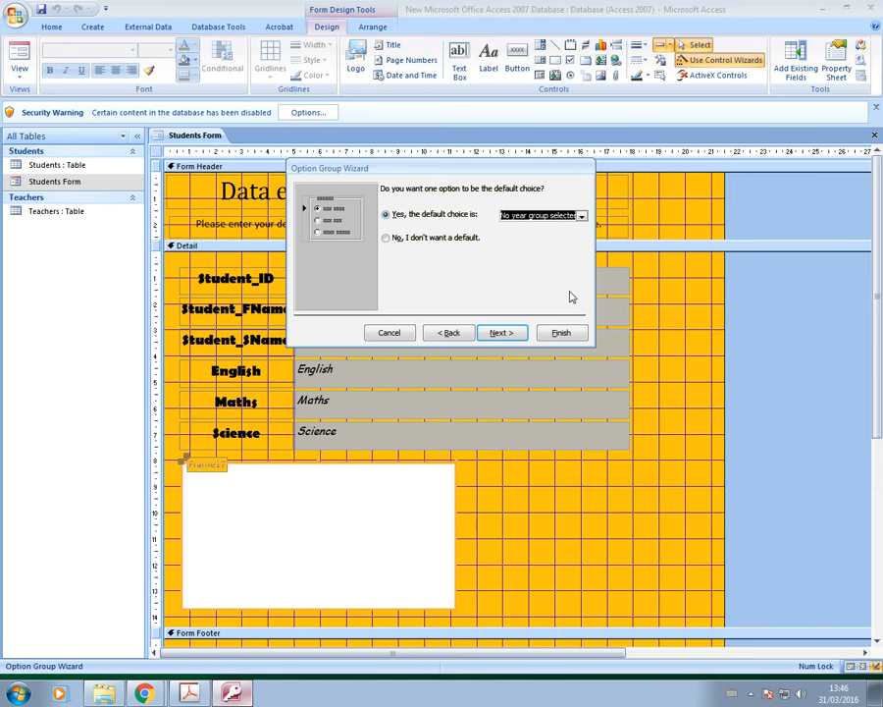
Step: Assign values 7 to 11 to Years 7–11 and 0 to 'No year group selected'
click(501, 332)
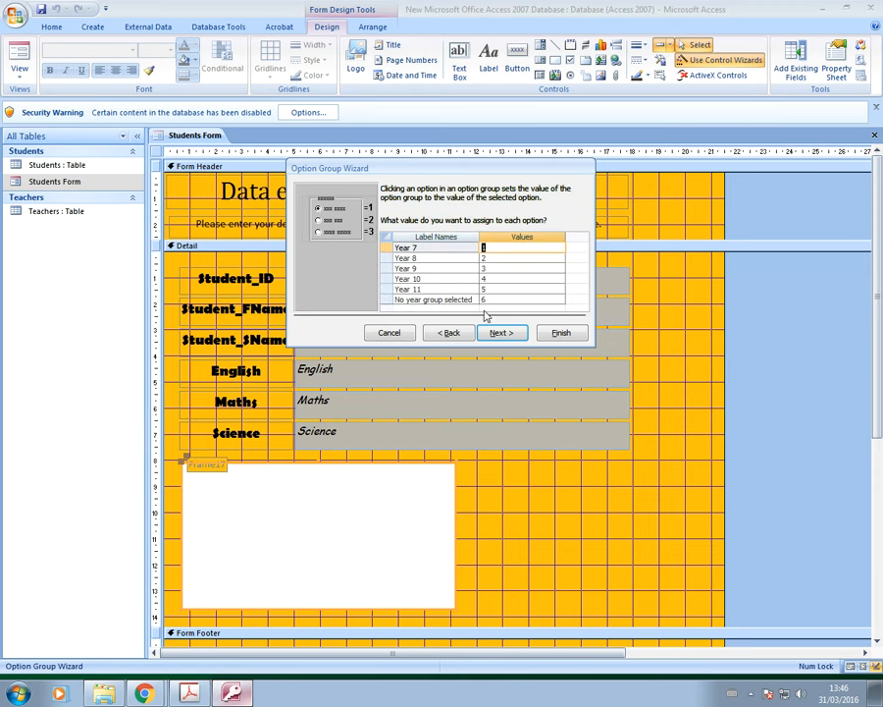
mouse_move(493, 312)
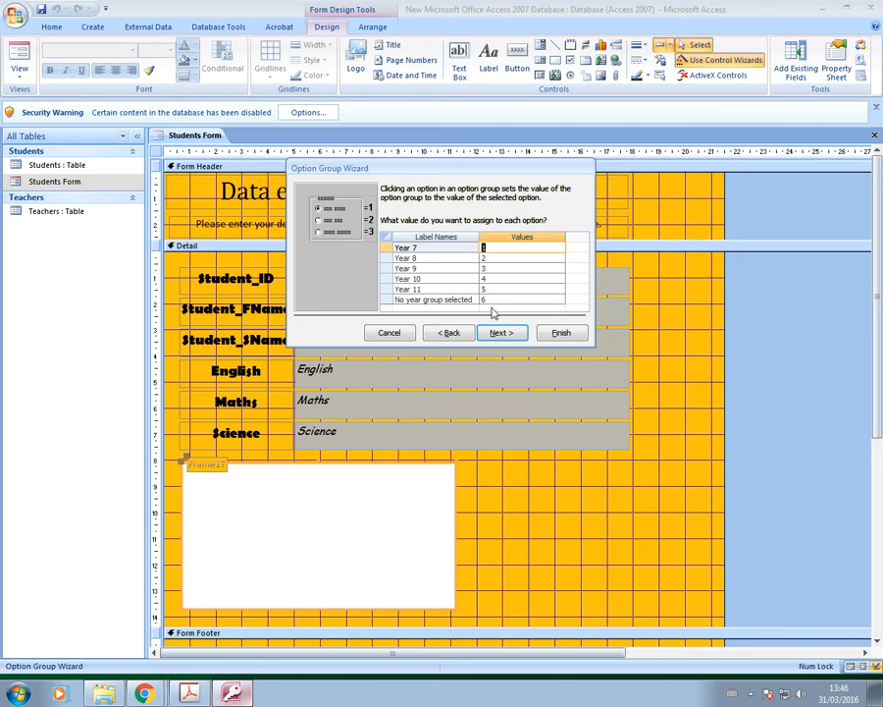
mouse_move(472, 312)
text(7)
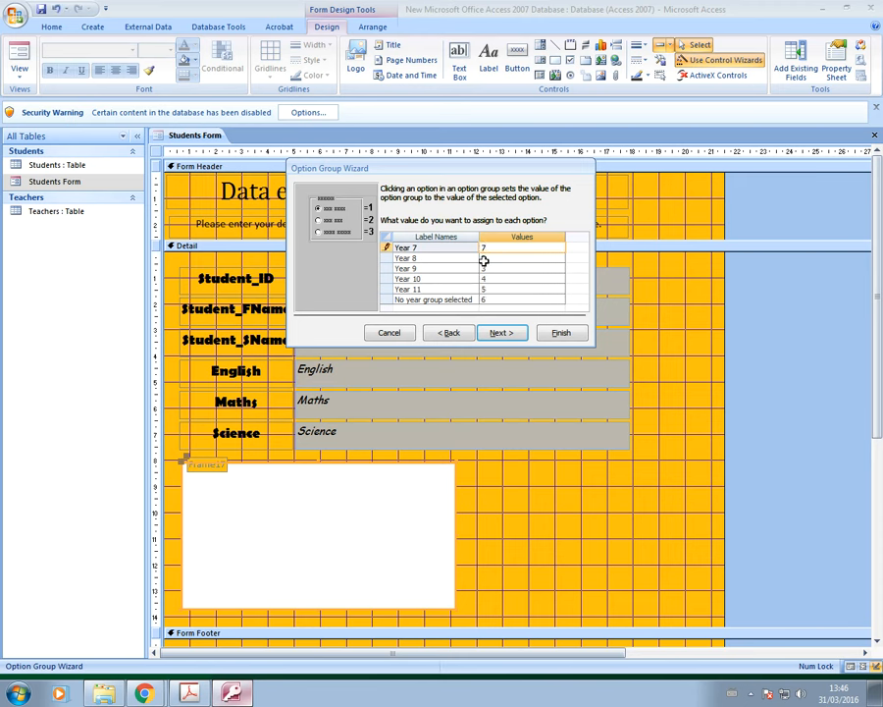
click(543, 257)
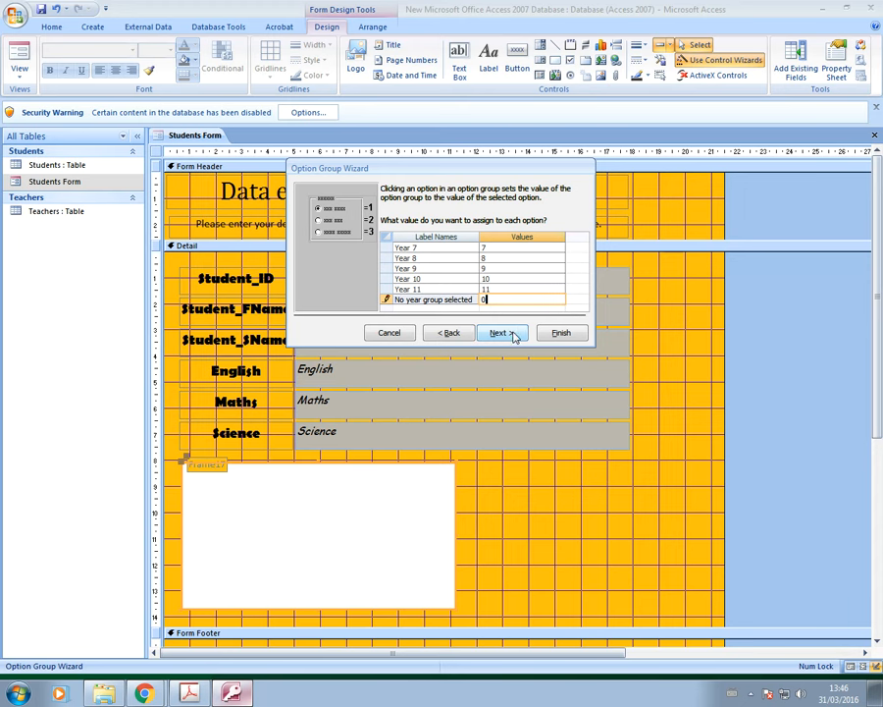
Step: Select 'Store the value in this field' and choose the Year_Group field
click(501, 331)
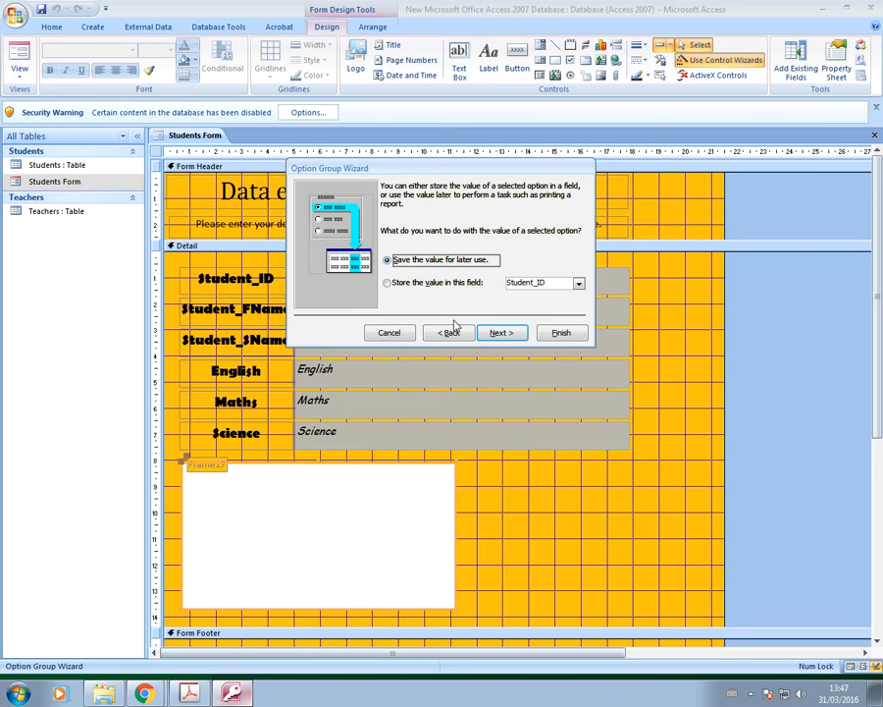
mouse_move(402, 294)
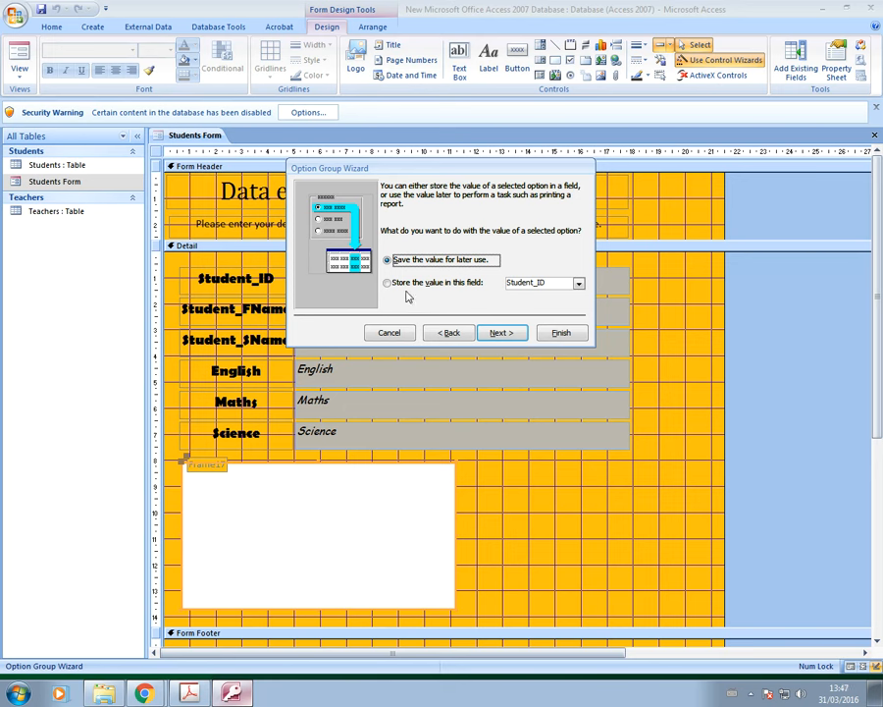
mouse_move(387, 284)
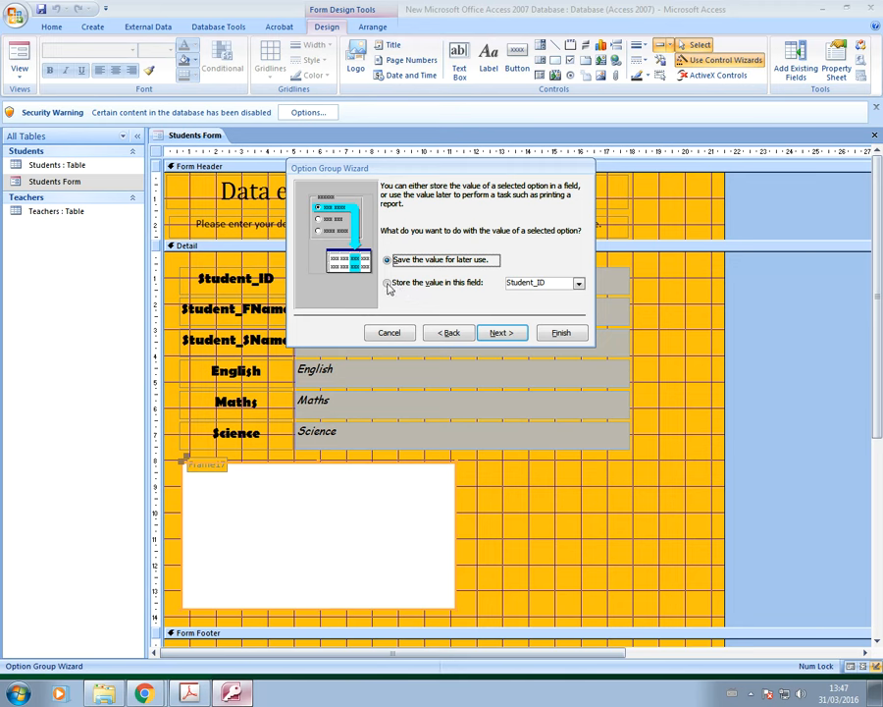
click(387, 283)
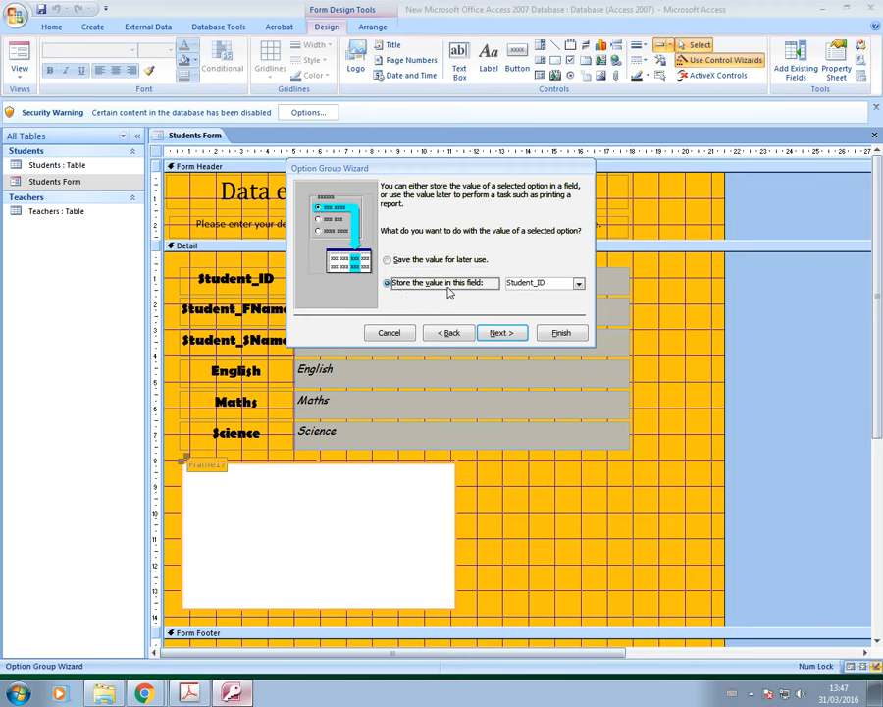
click(577, 283)
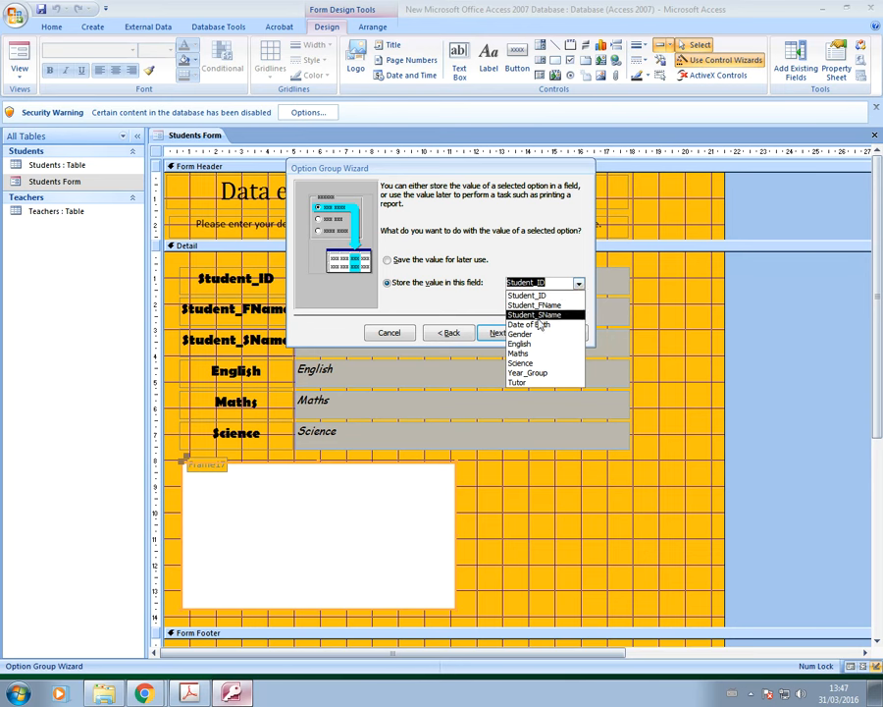
mouse_move(528, 373)
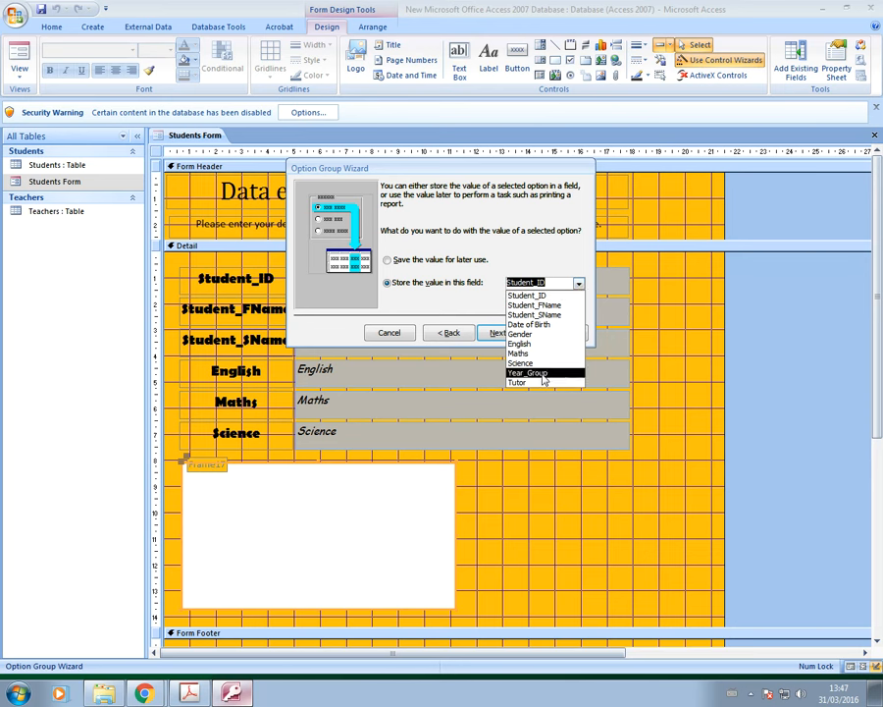
click(528, 372)
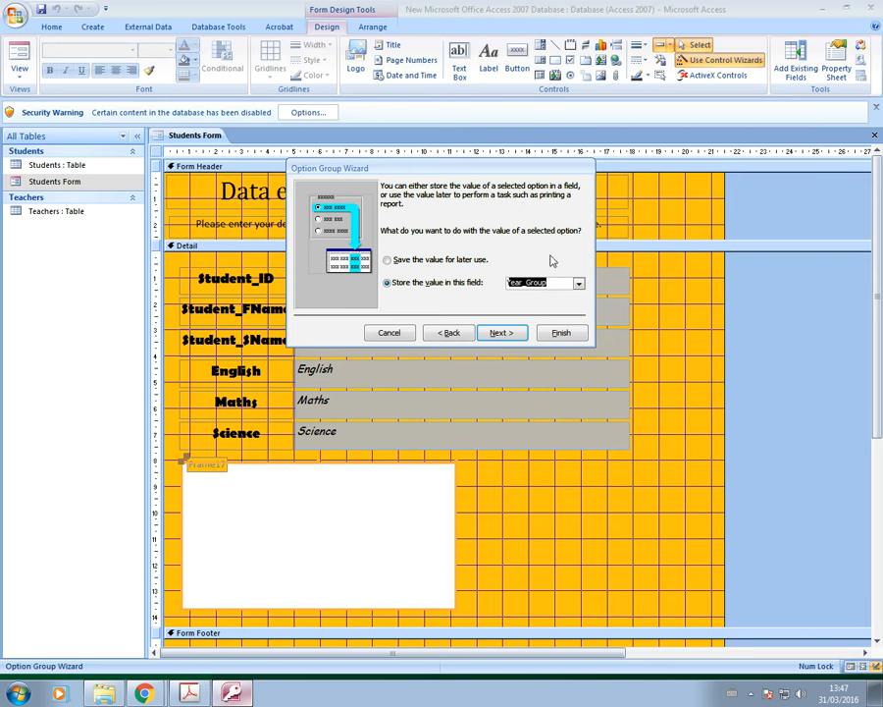
mouse_move(529, 313)
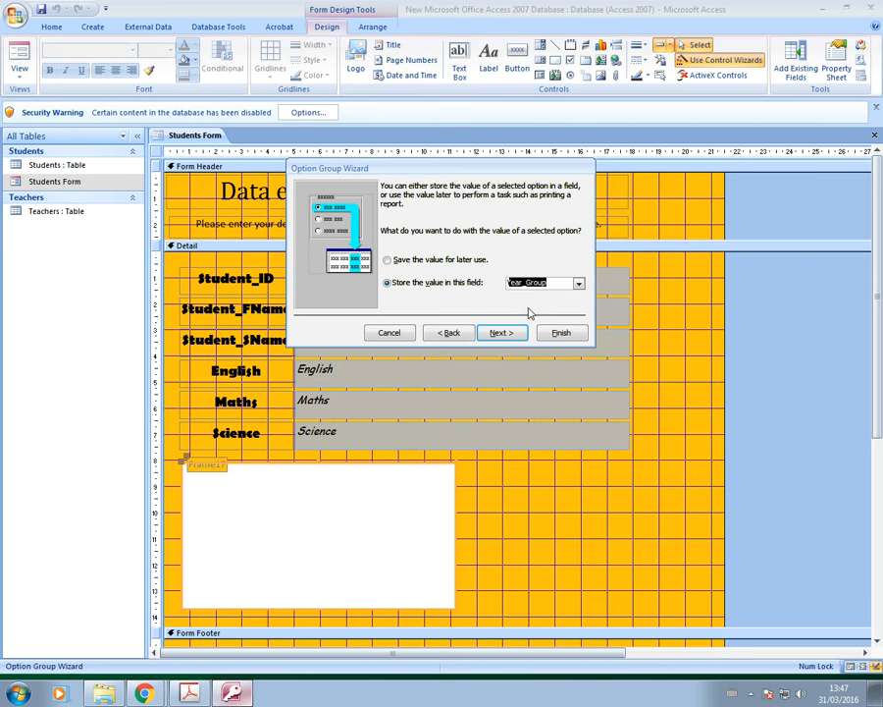
mouse_move(538, 332)
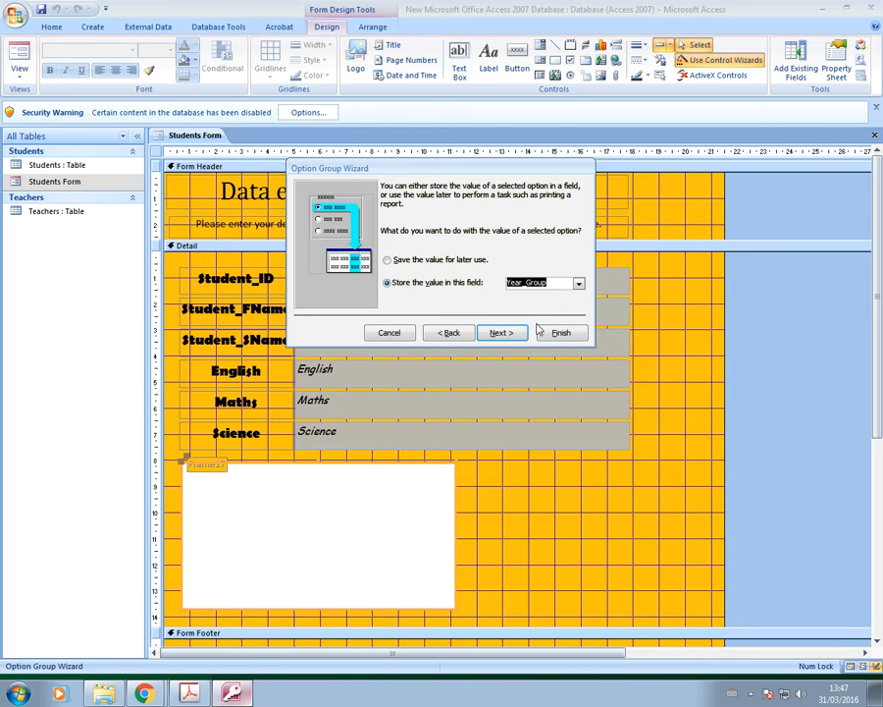
Step: Preview check boxes and toggle buttons, then keep round option buttons
click(499, 332)
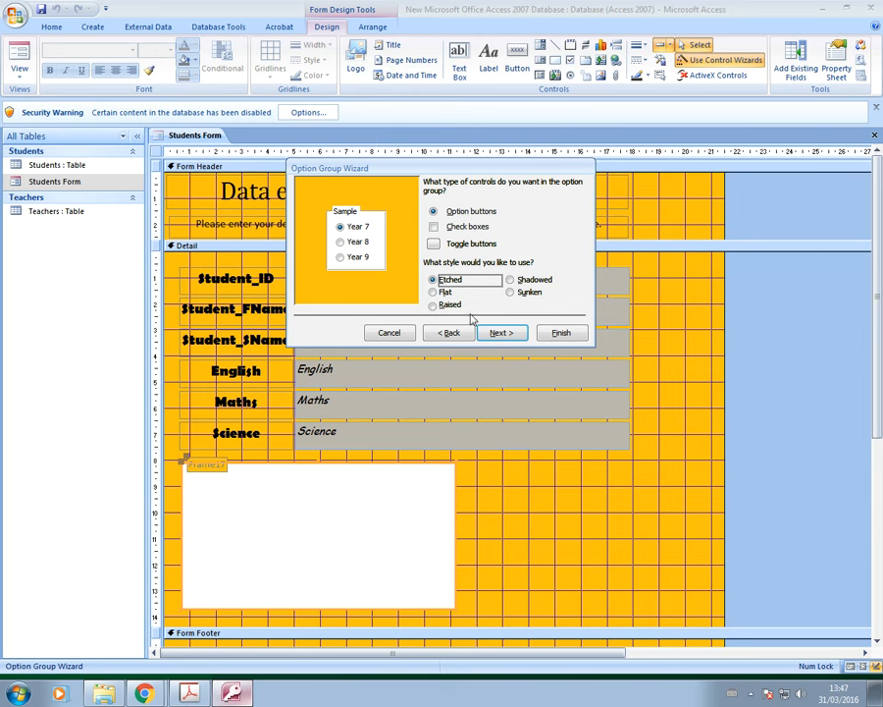
mouse_move(363, 258)
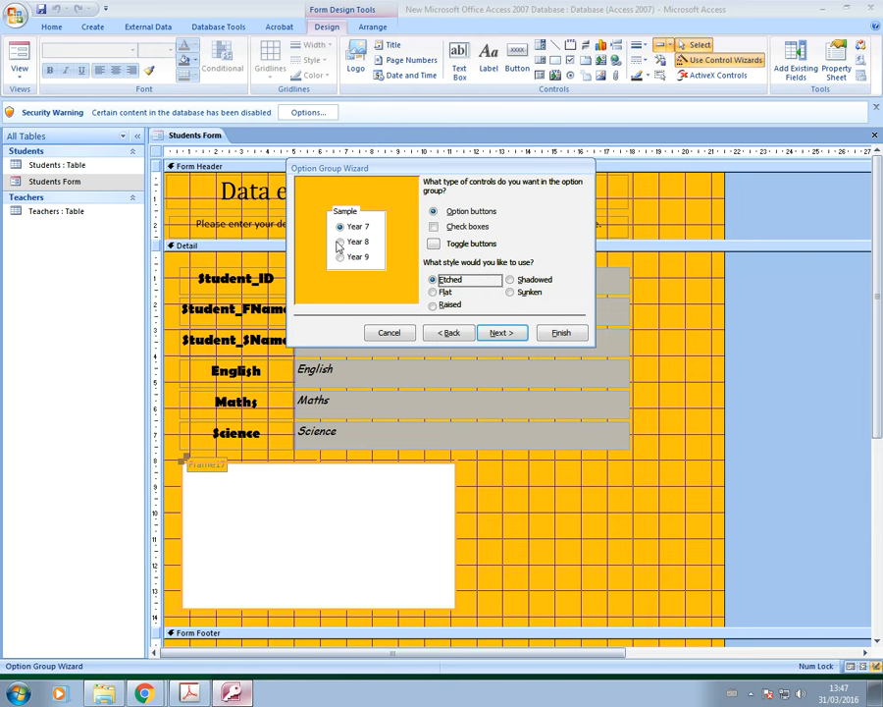
click(434, 227)
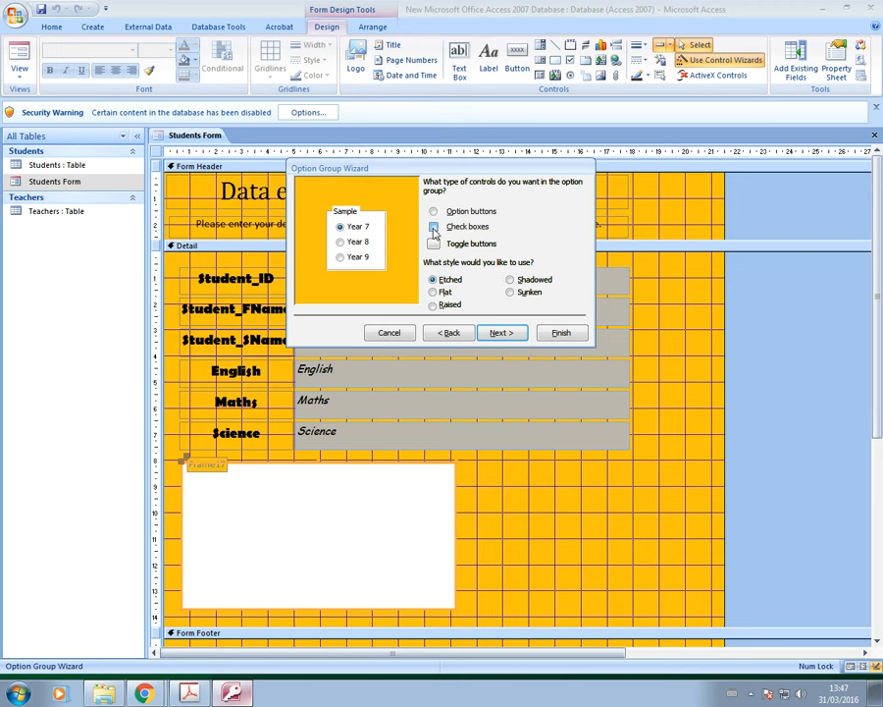
click(433, 227)
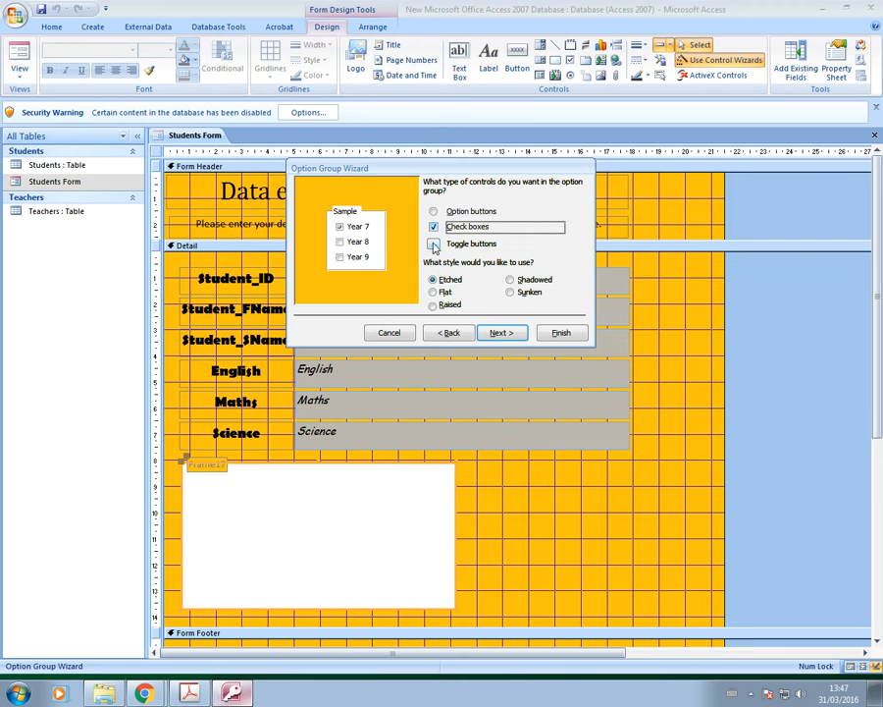
click(434, 244)
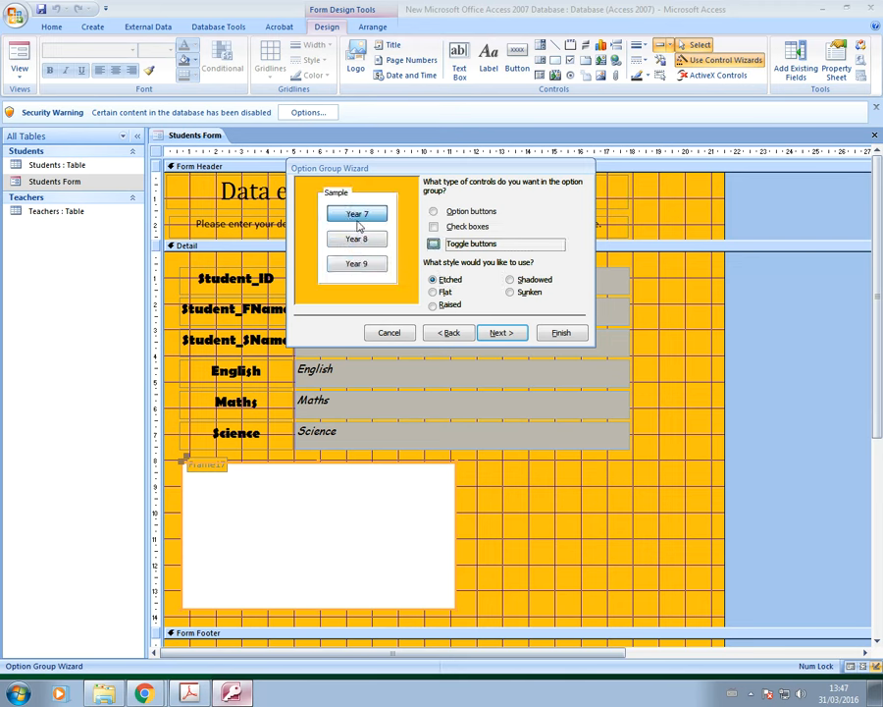
click(434, 212)
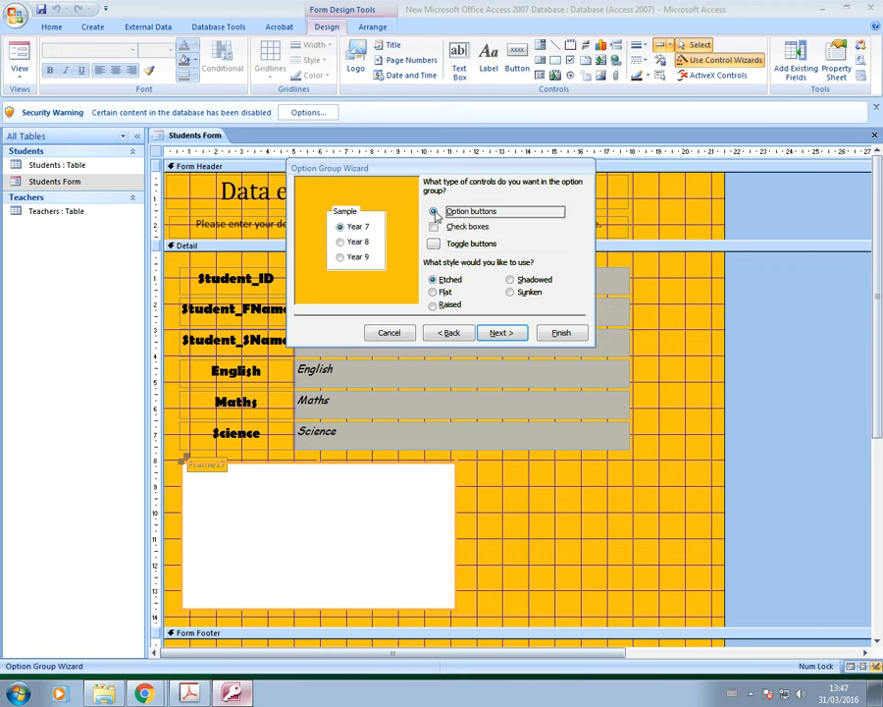
click(433, 212)
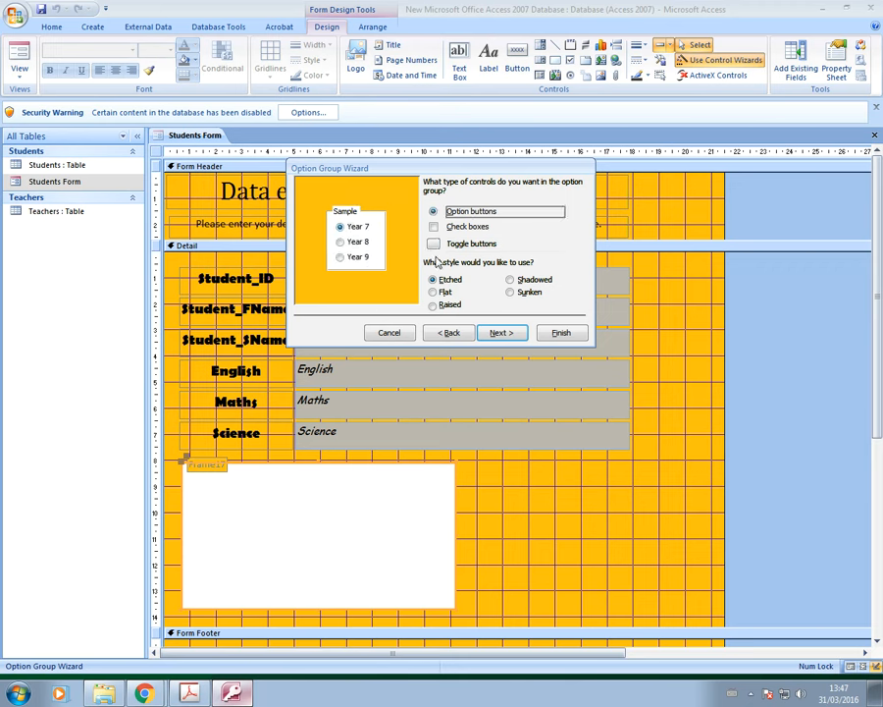
Step: Preview the Flat and Raised styles, then choose the Shadowed style
click(433, 293)
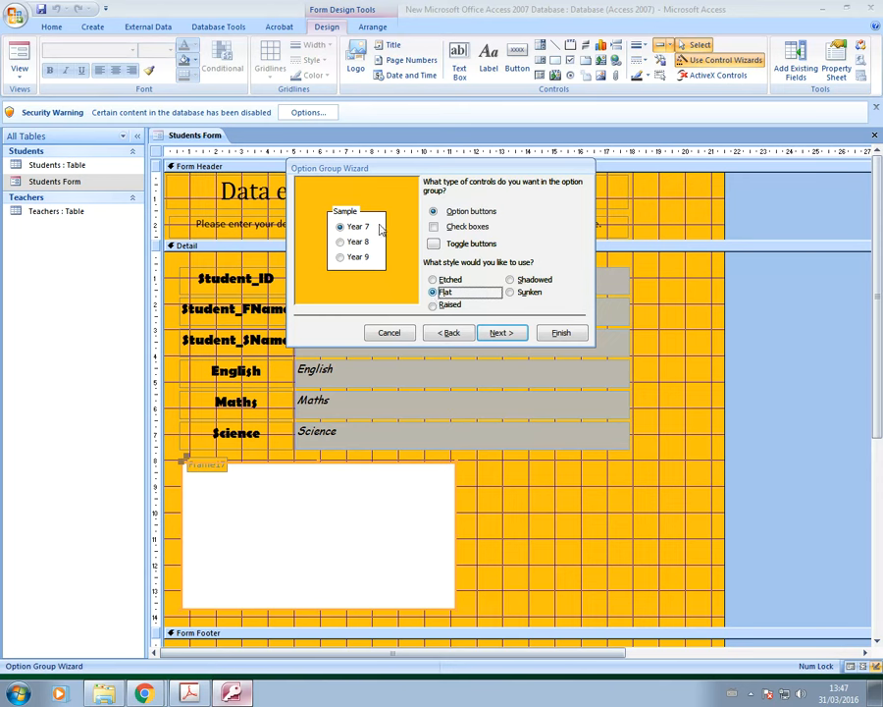
click(432, 305)
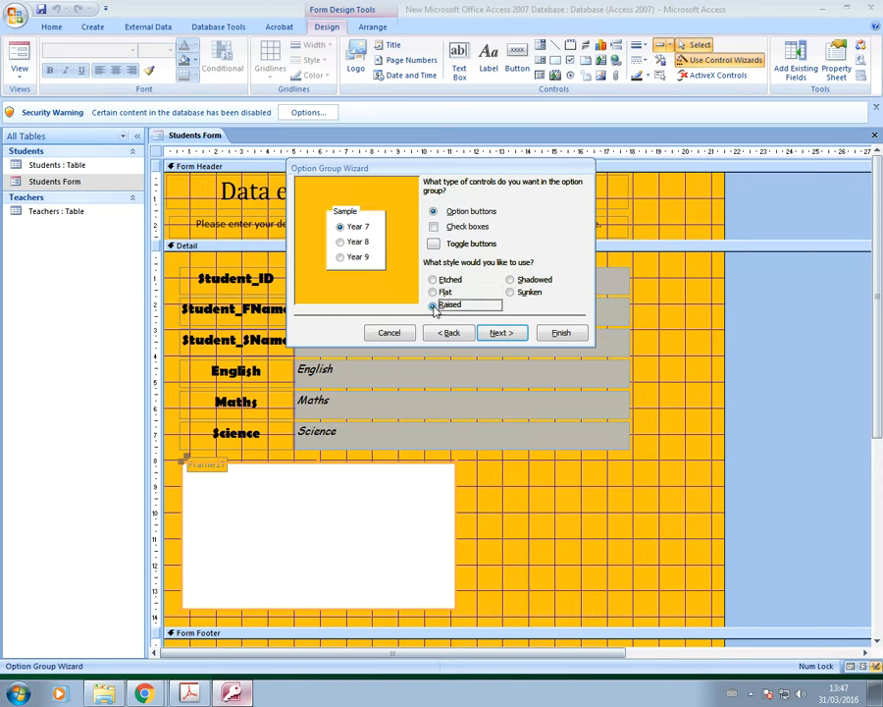
click(511, 280)
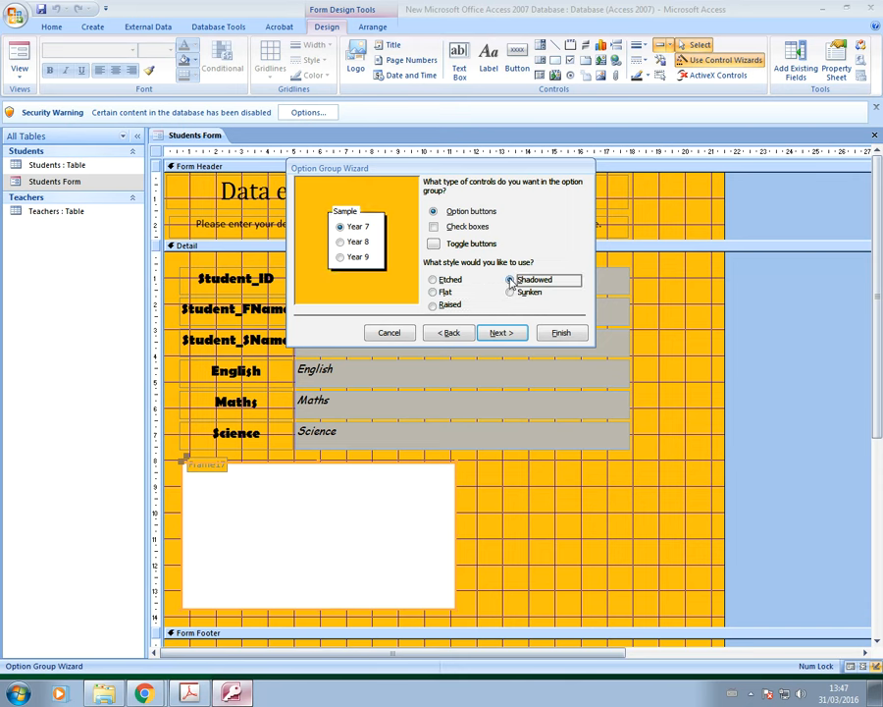
click(510, 279)
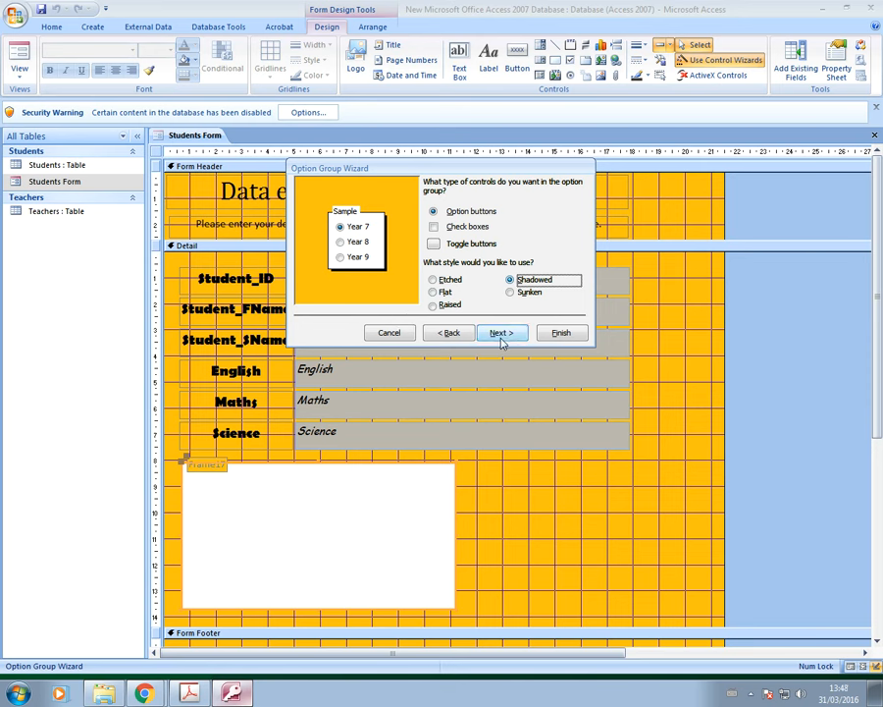
Step: Type the caption 'Which year group are you in?' in the wizard's final step
click(501, 331)
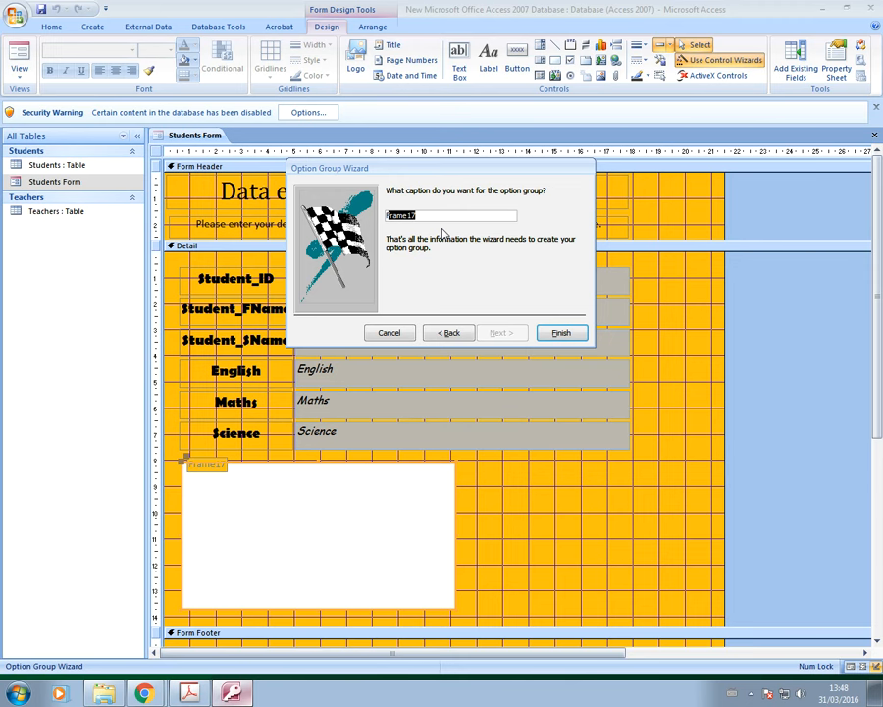
text(Which ye)
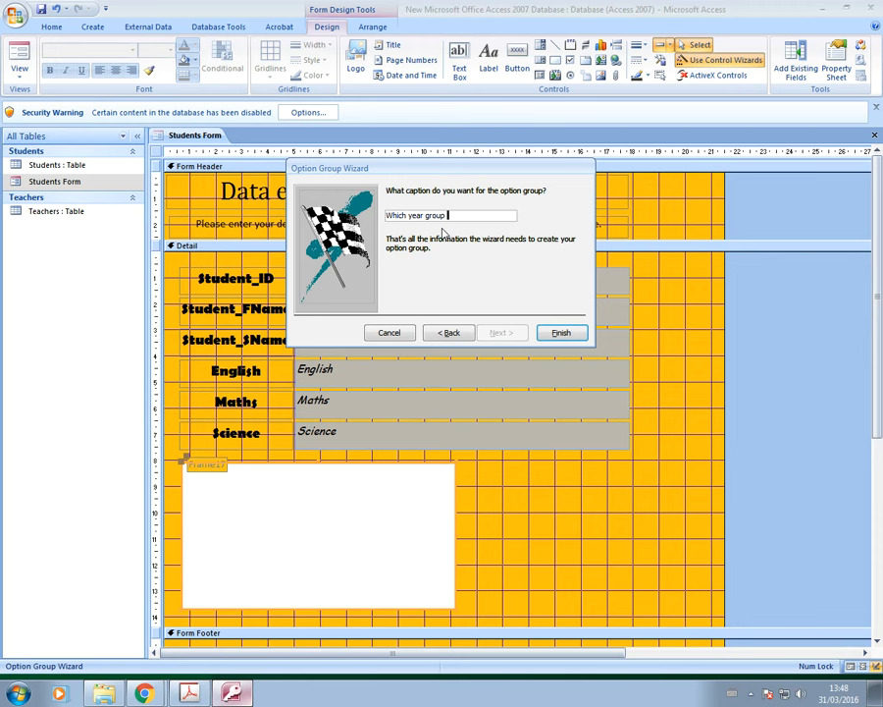
text(are you in?)
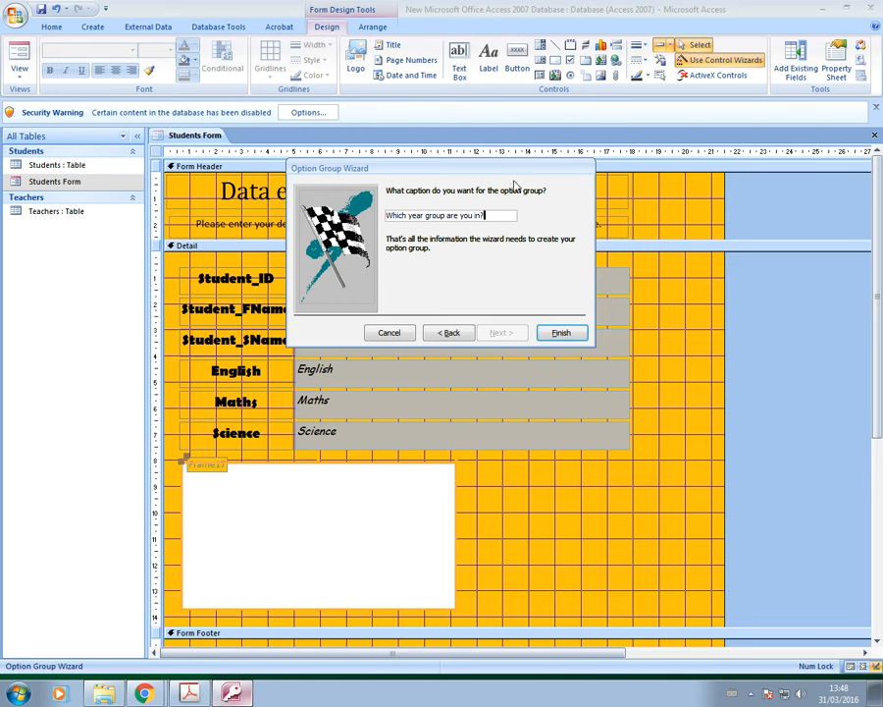
mouse_move(360, 520)
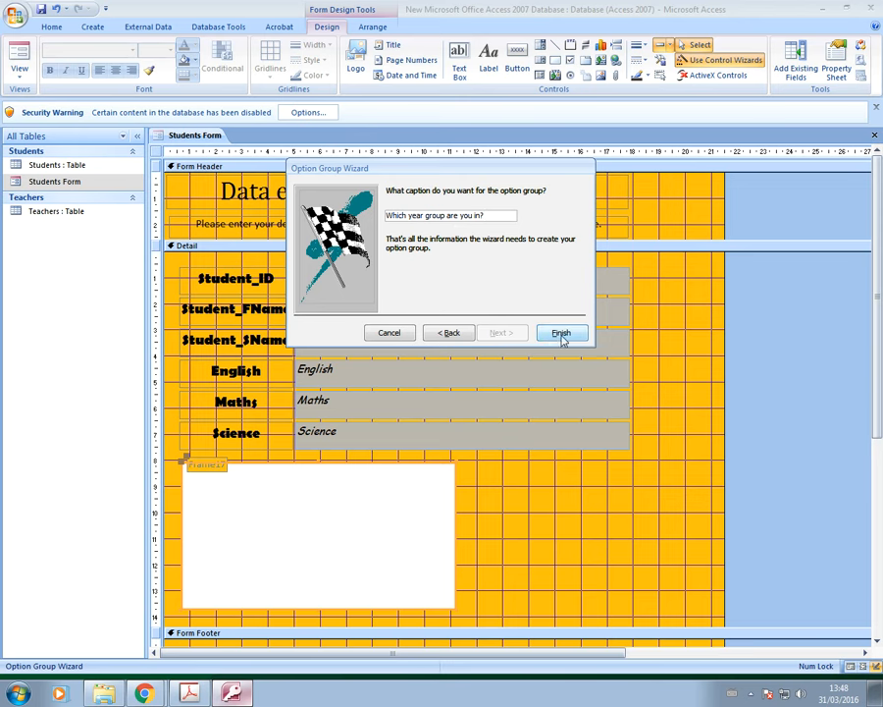
Step: Finish the wizard and see the six year-group options in Form View
click(561, 332)
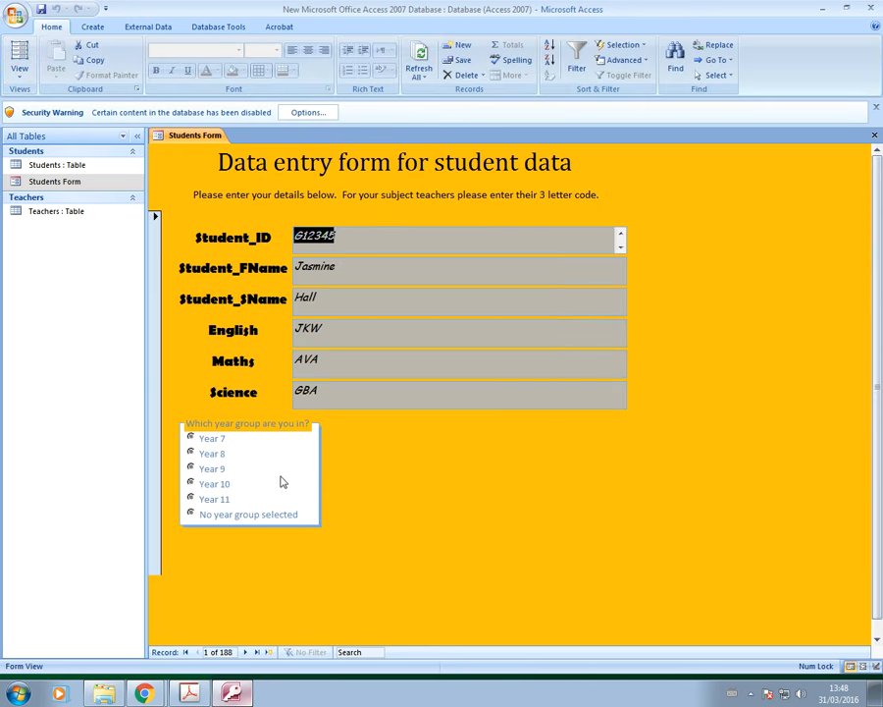
mouse_move(214, 456)
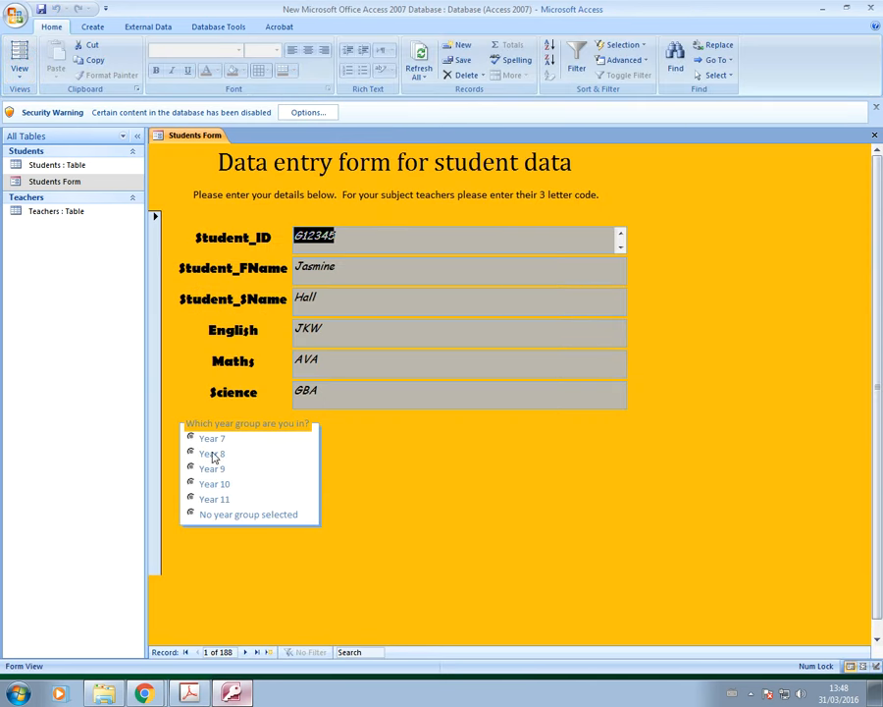
mouse_move(189, 530)
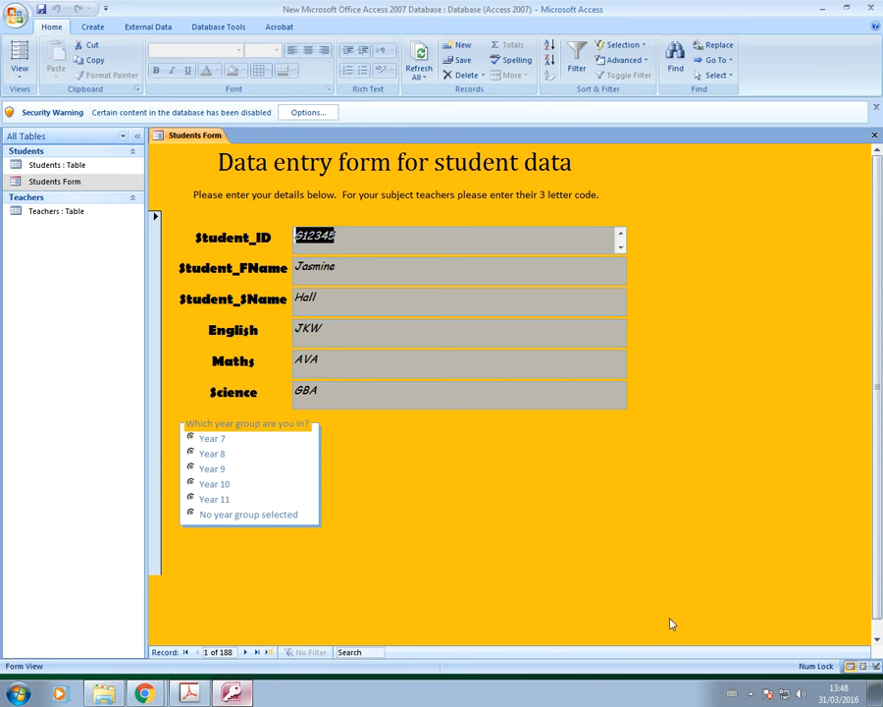
mouse_move(521, 566)
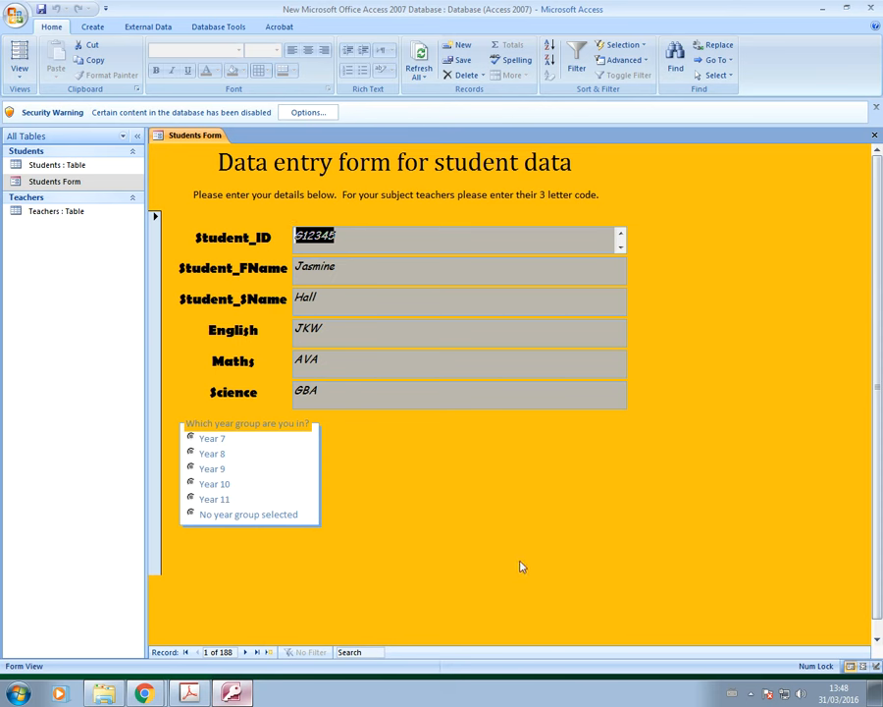
mouse_move(346, 576)
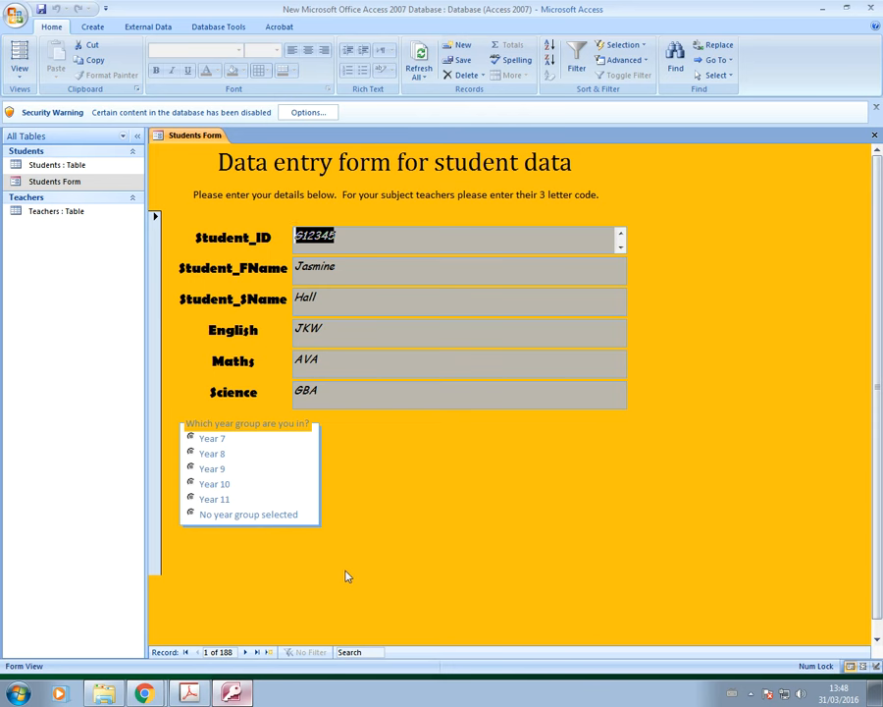
mouse_move(141, 379)
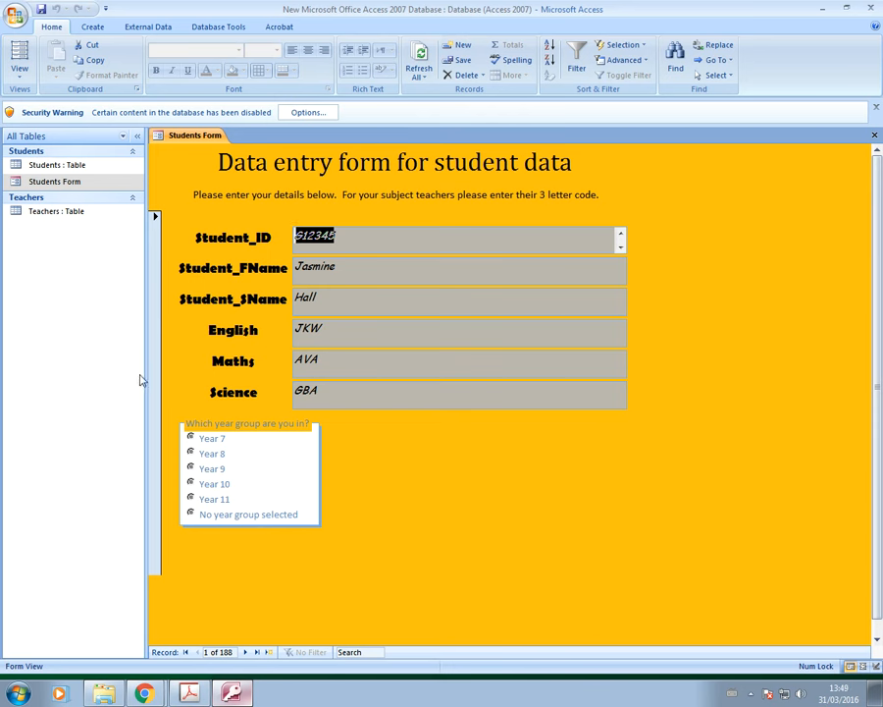
Step: Return to Design View, widen the year-group option frame and select its caption
click(20, 54)
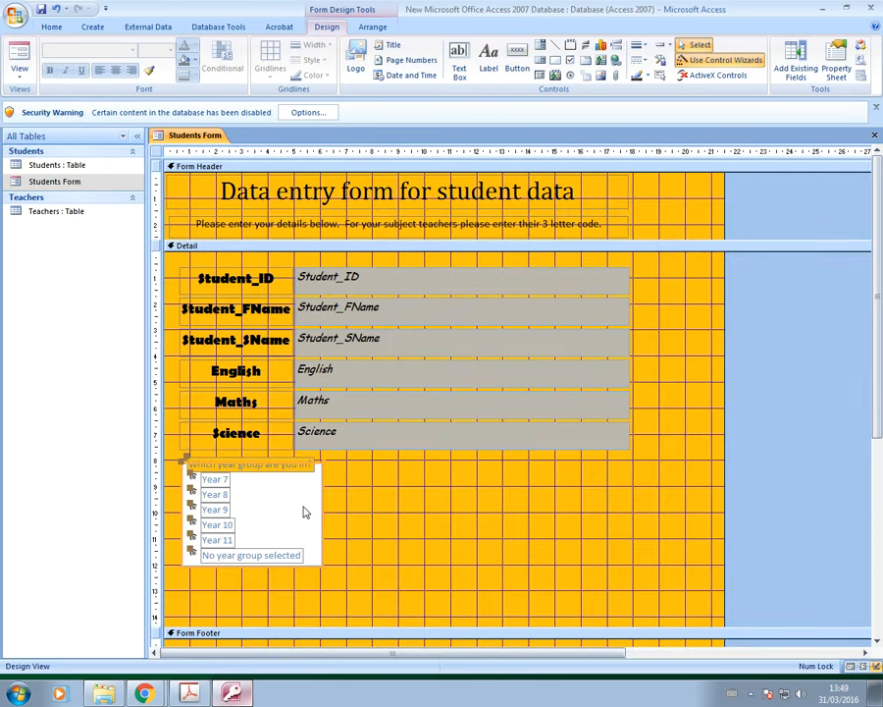
right_click(306, 511)
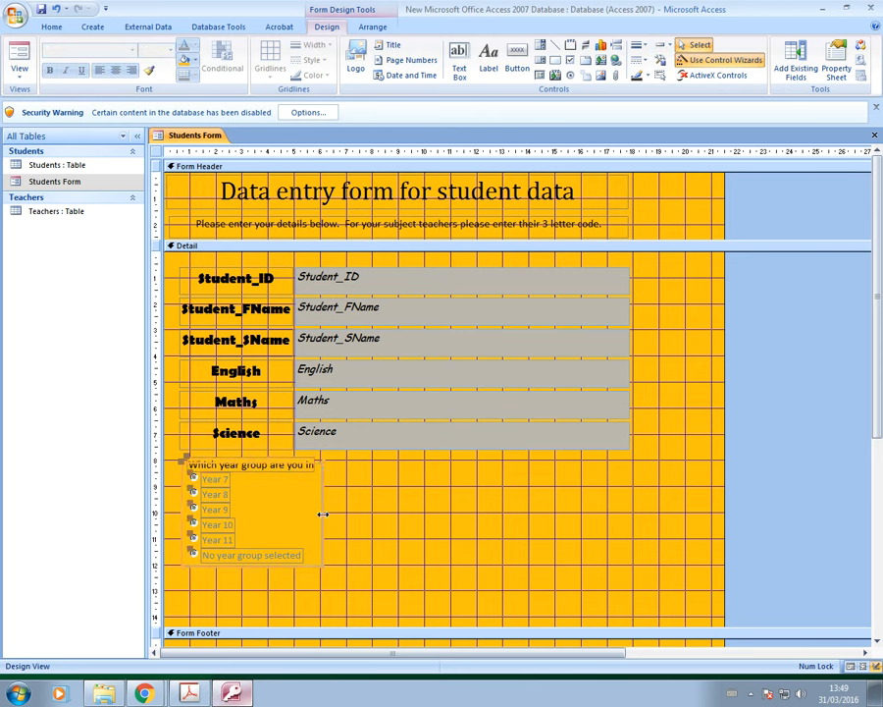
drag(324, 516, 376, 515)
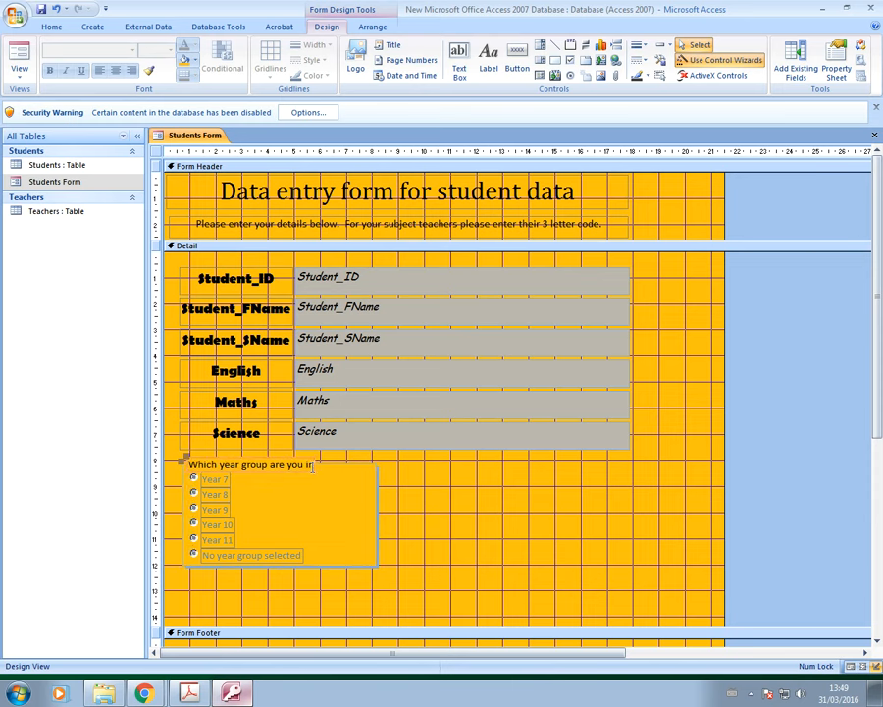
click(253, 465)
text(?)
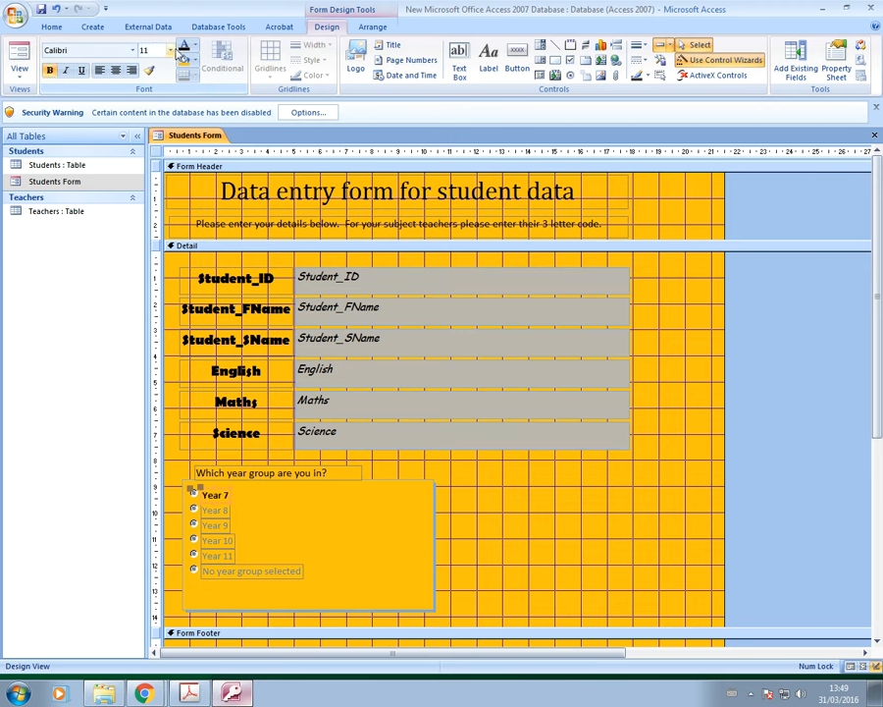
Step: Apply bold Berlin Sans FB to the six year-group option labels and the question caption
click(147, 50)
text(12)
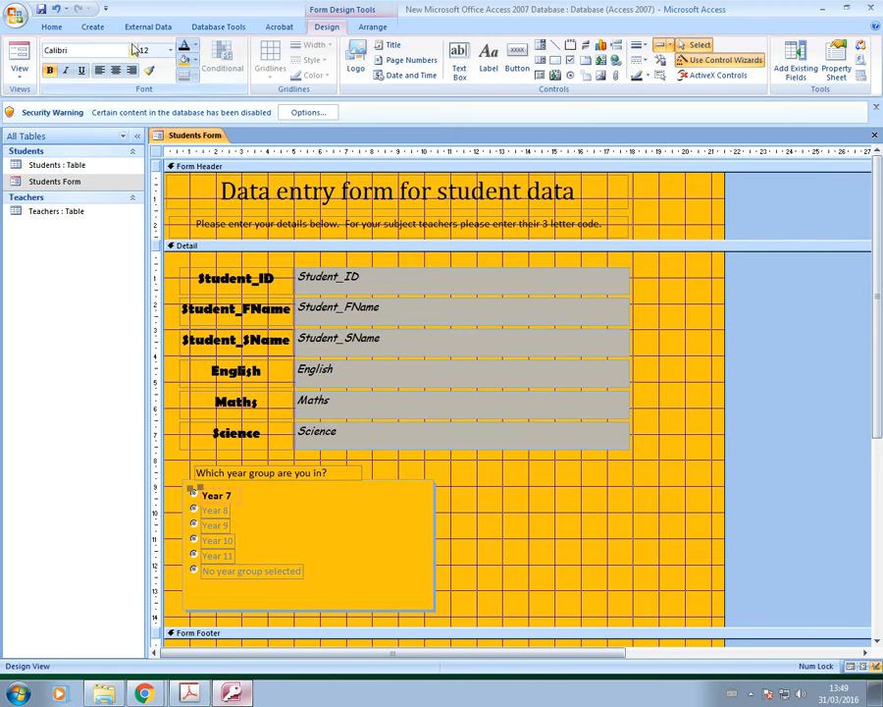
click(133, 50)
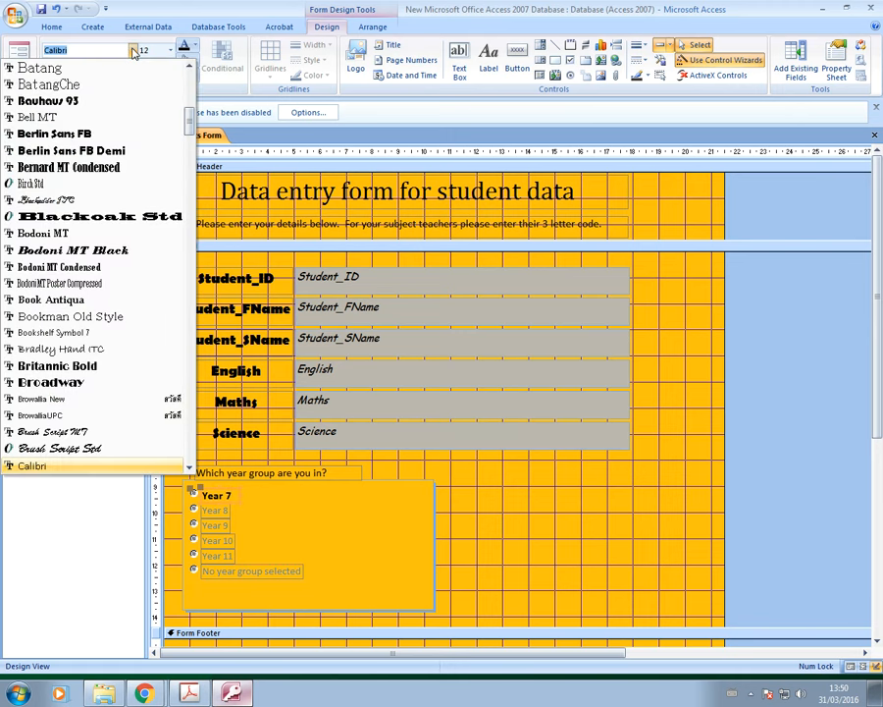
click(53, 134)
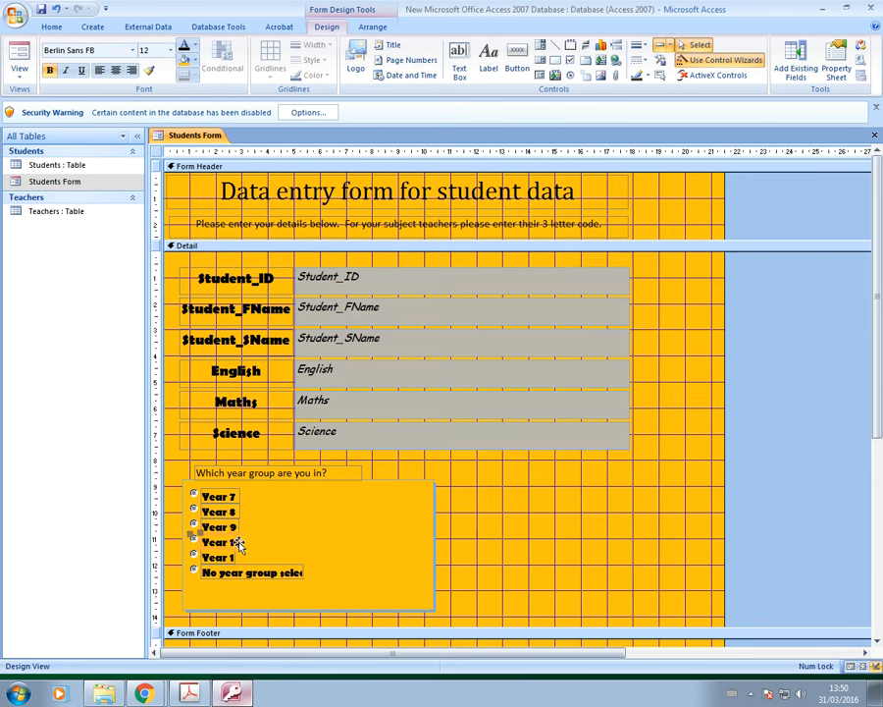
mouse_move(235, 548)
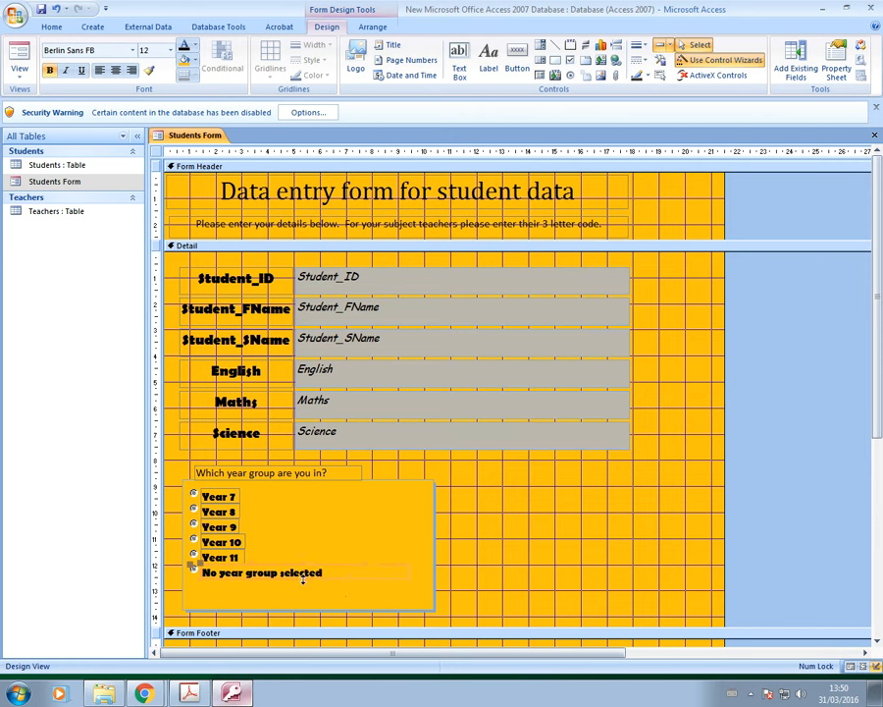
mouse_move(319, 551)
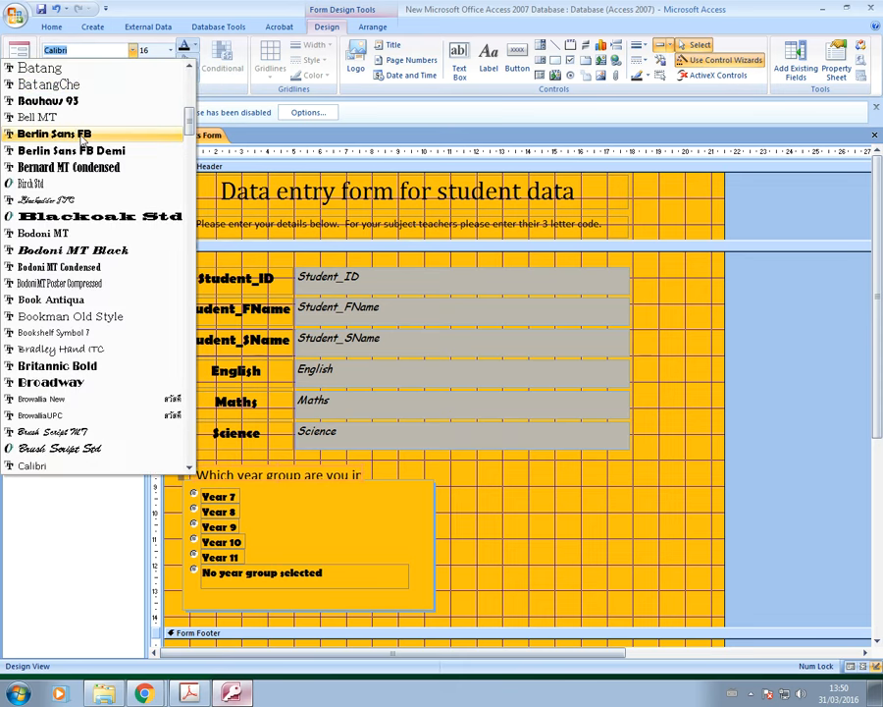
click(70, 133)
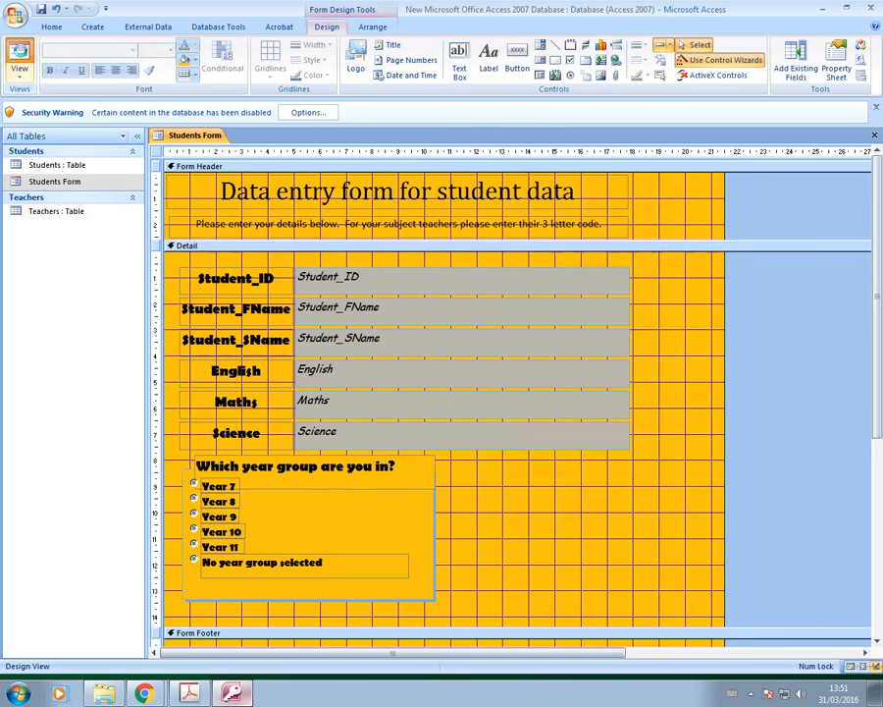
click(16, 54)
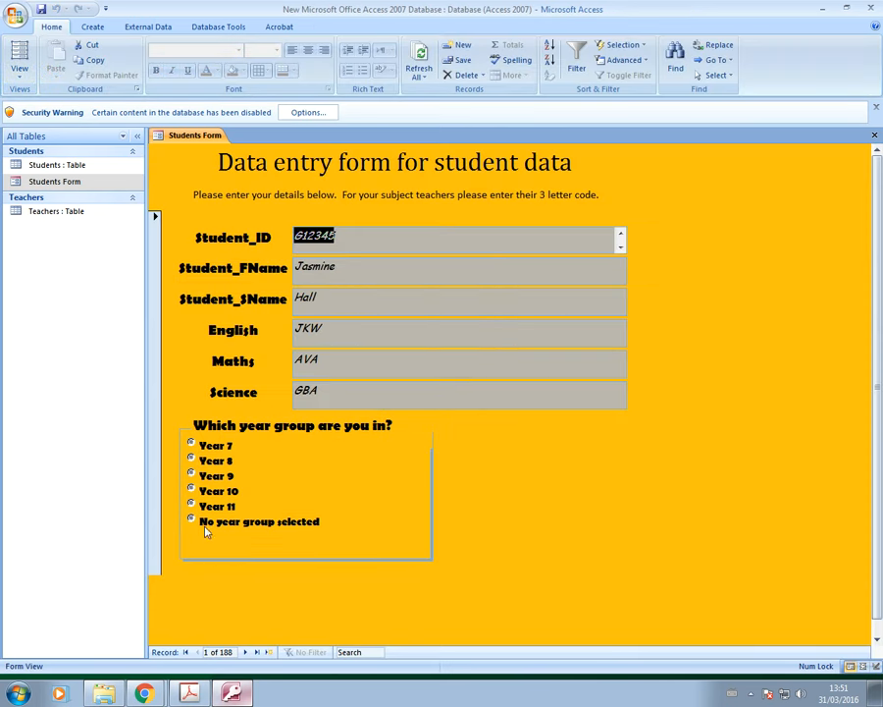
mouse_move(227, 522)
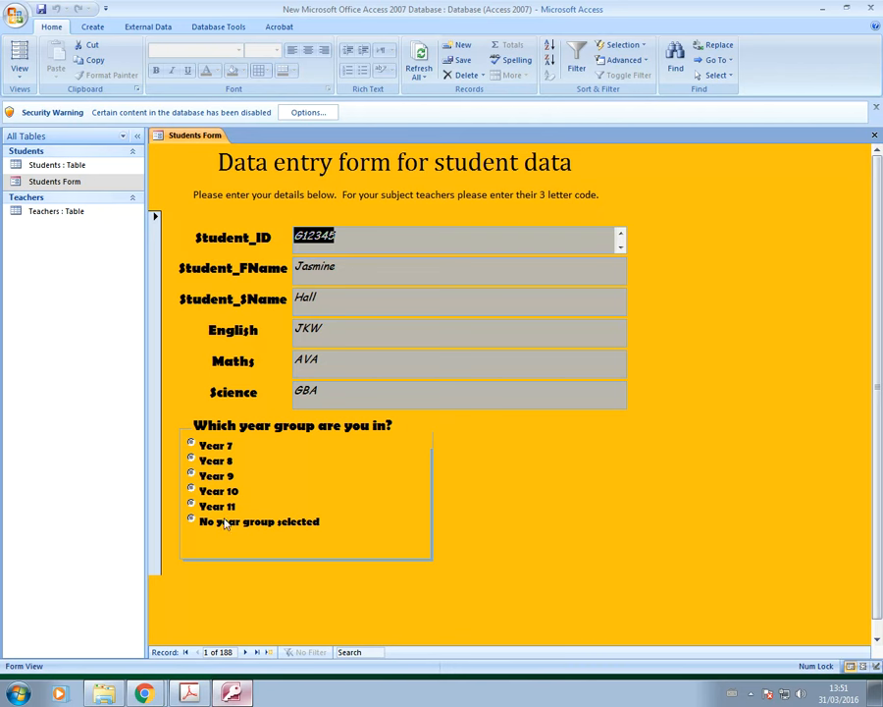
click(340, 391)
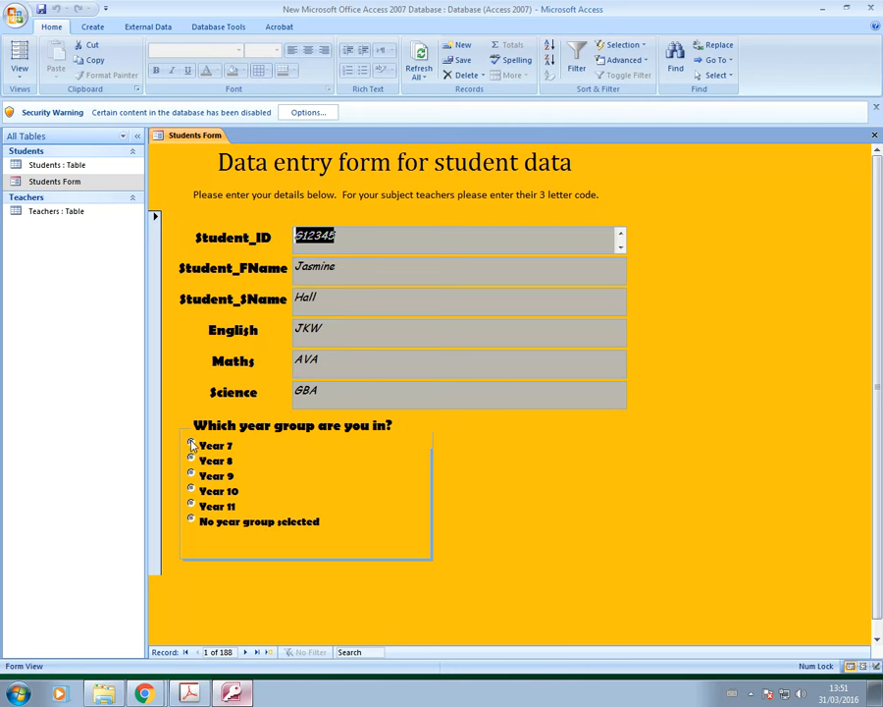
mouse_move(209, 553)
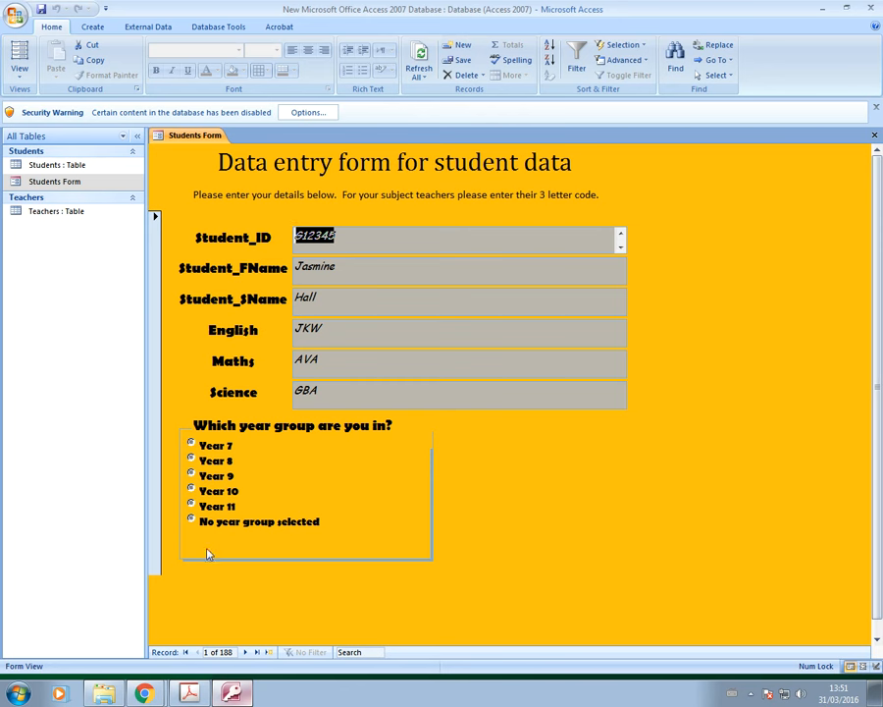
mouse_move(414, 444)
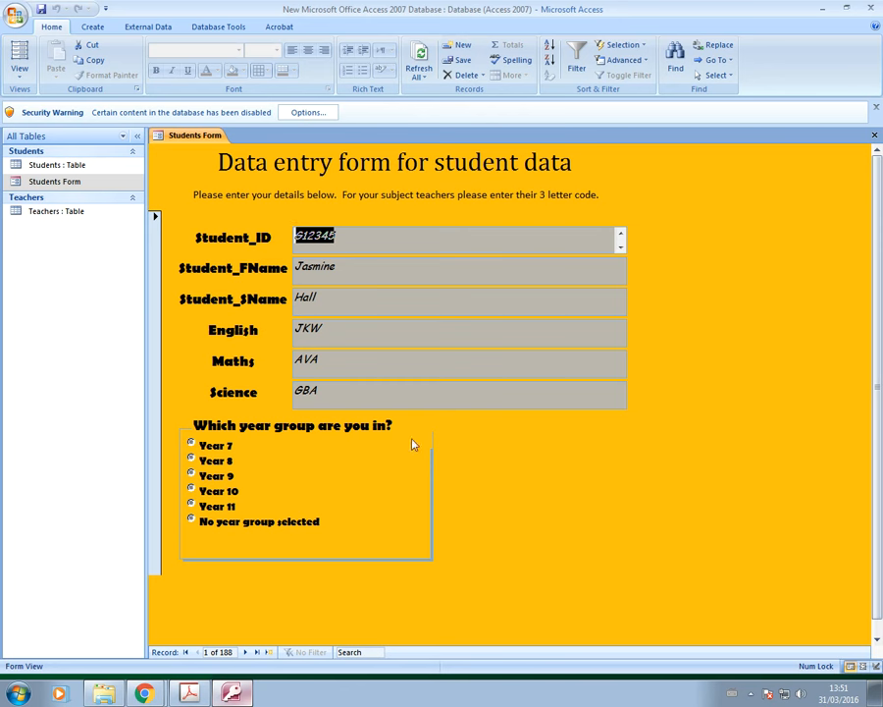
click(17, 58)
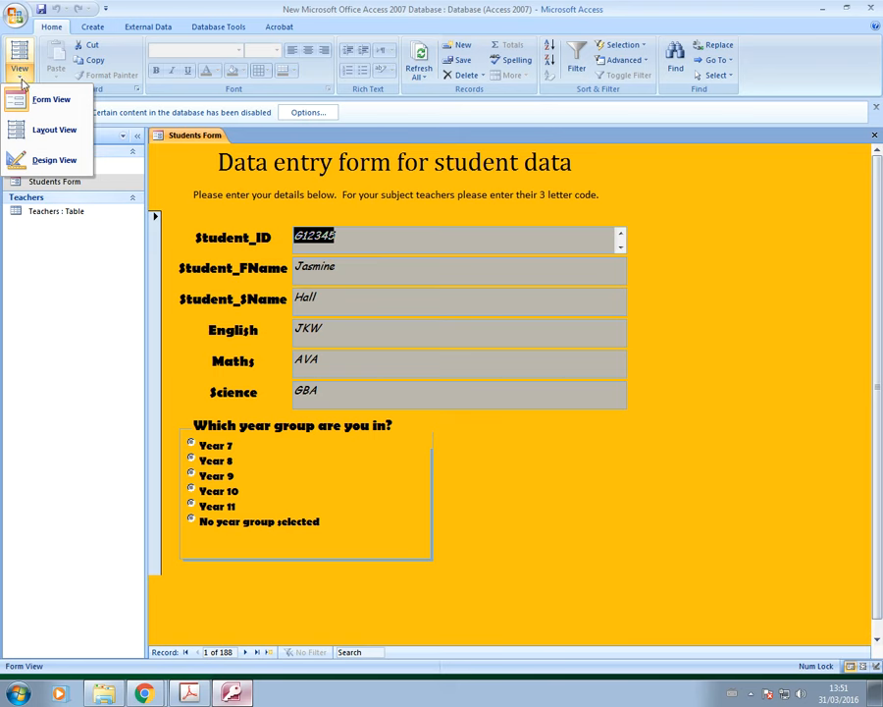
click(55, 159)
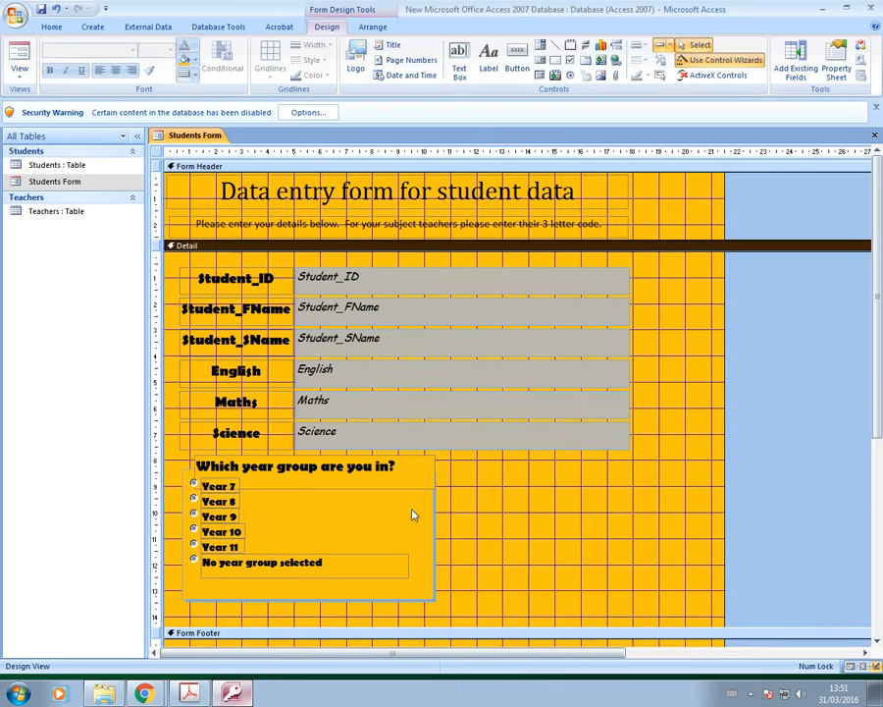
mouse_move(588, 558)
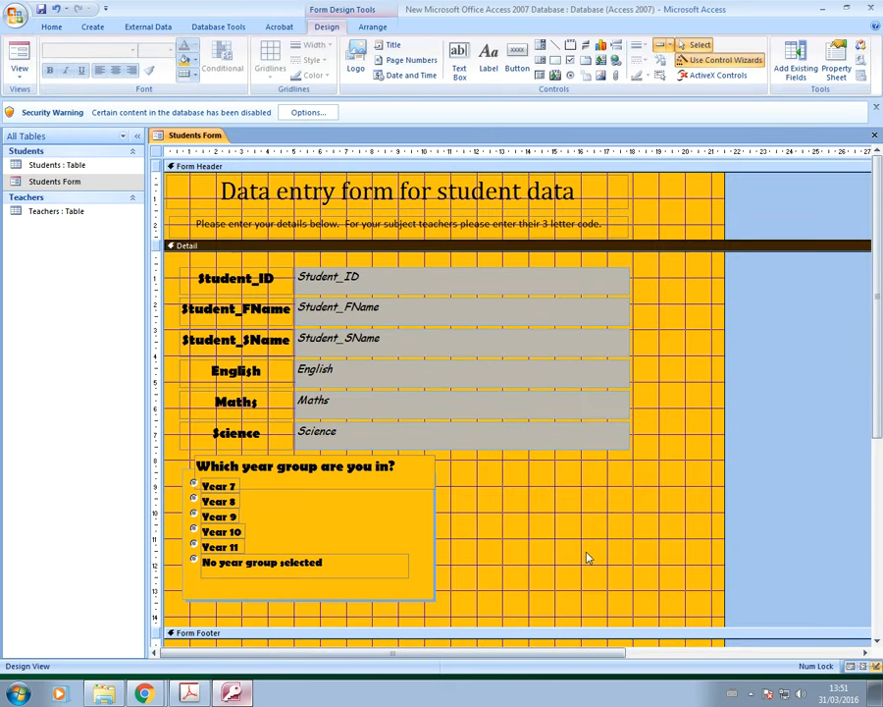